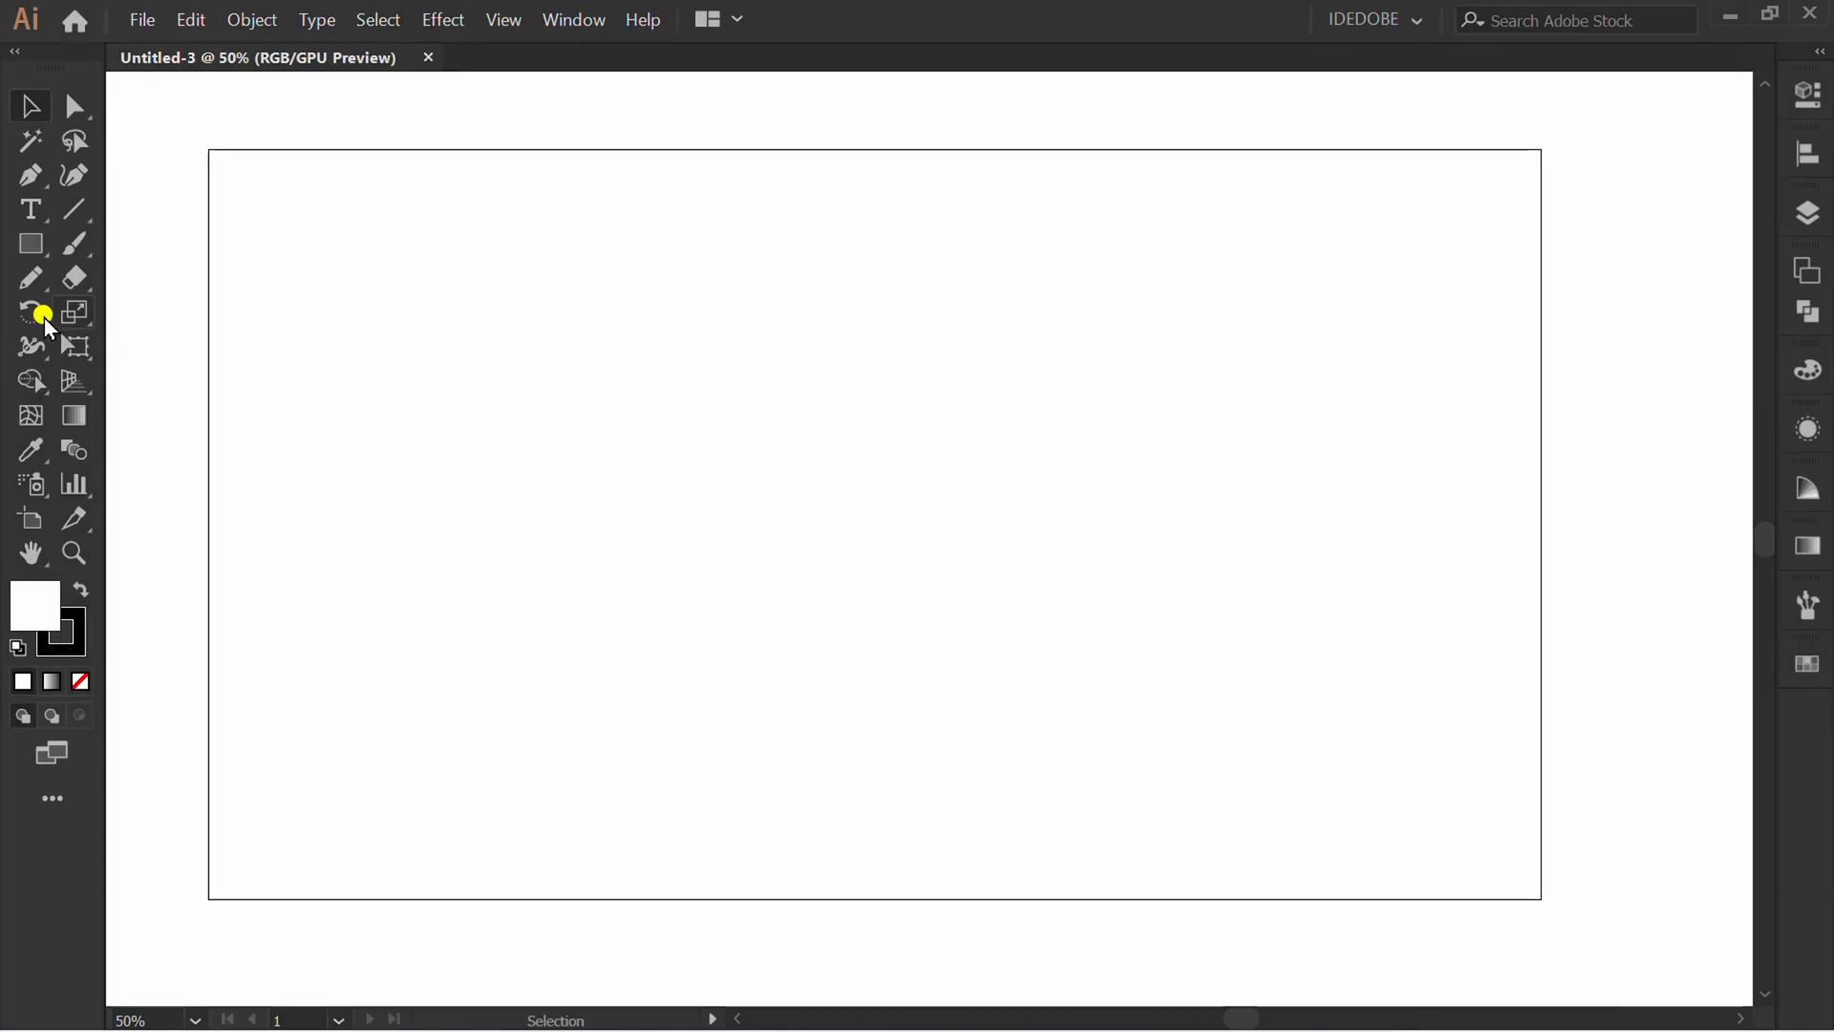
# Draw a light grey rectangle over the whole artboard with stroke set to None.
pyautogui.click(30, 244)
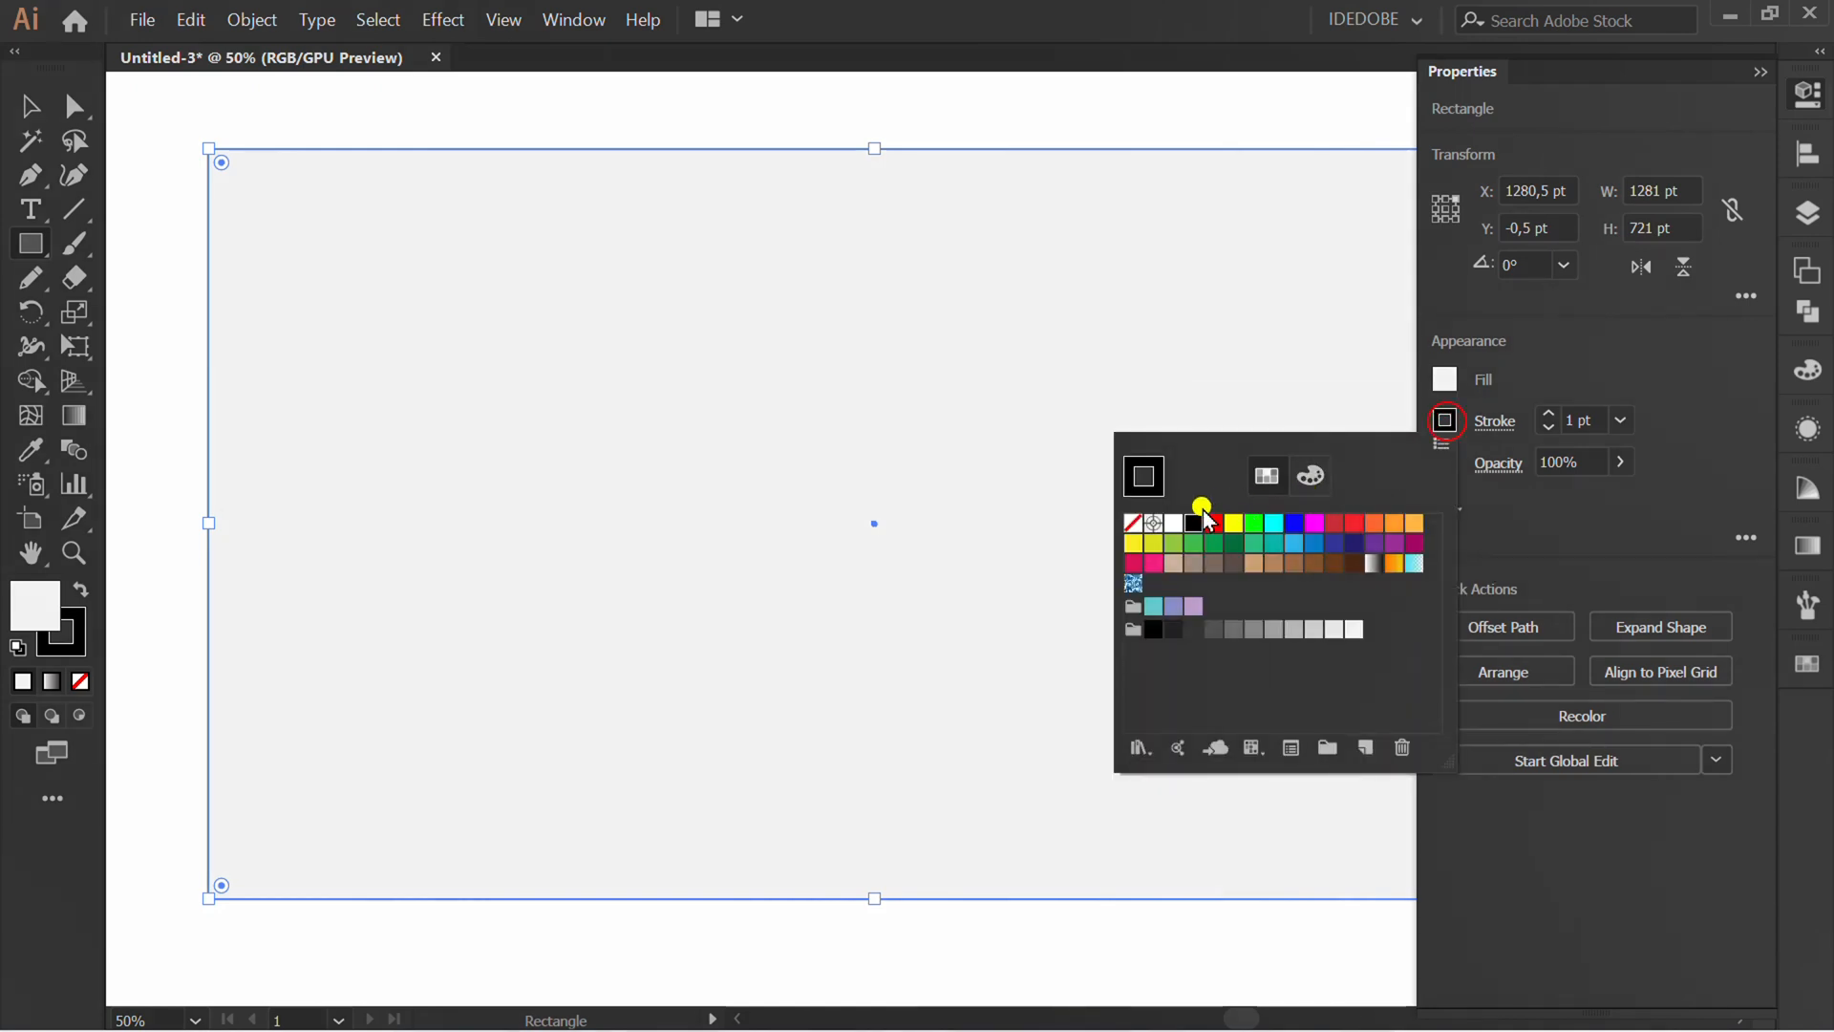
pyautogui.click(1125, 522)
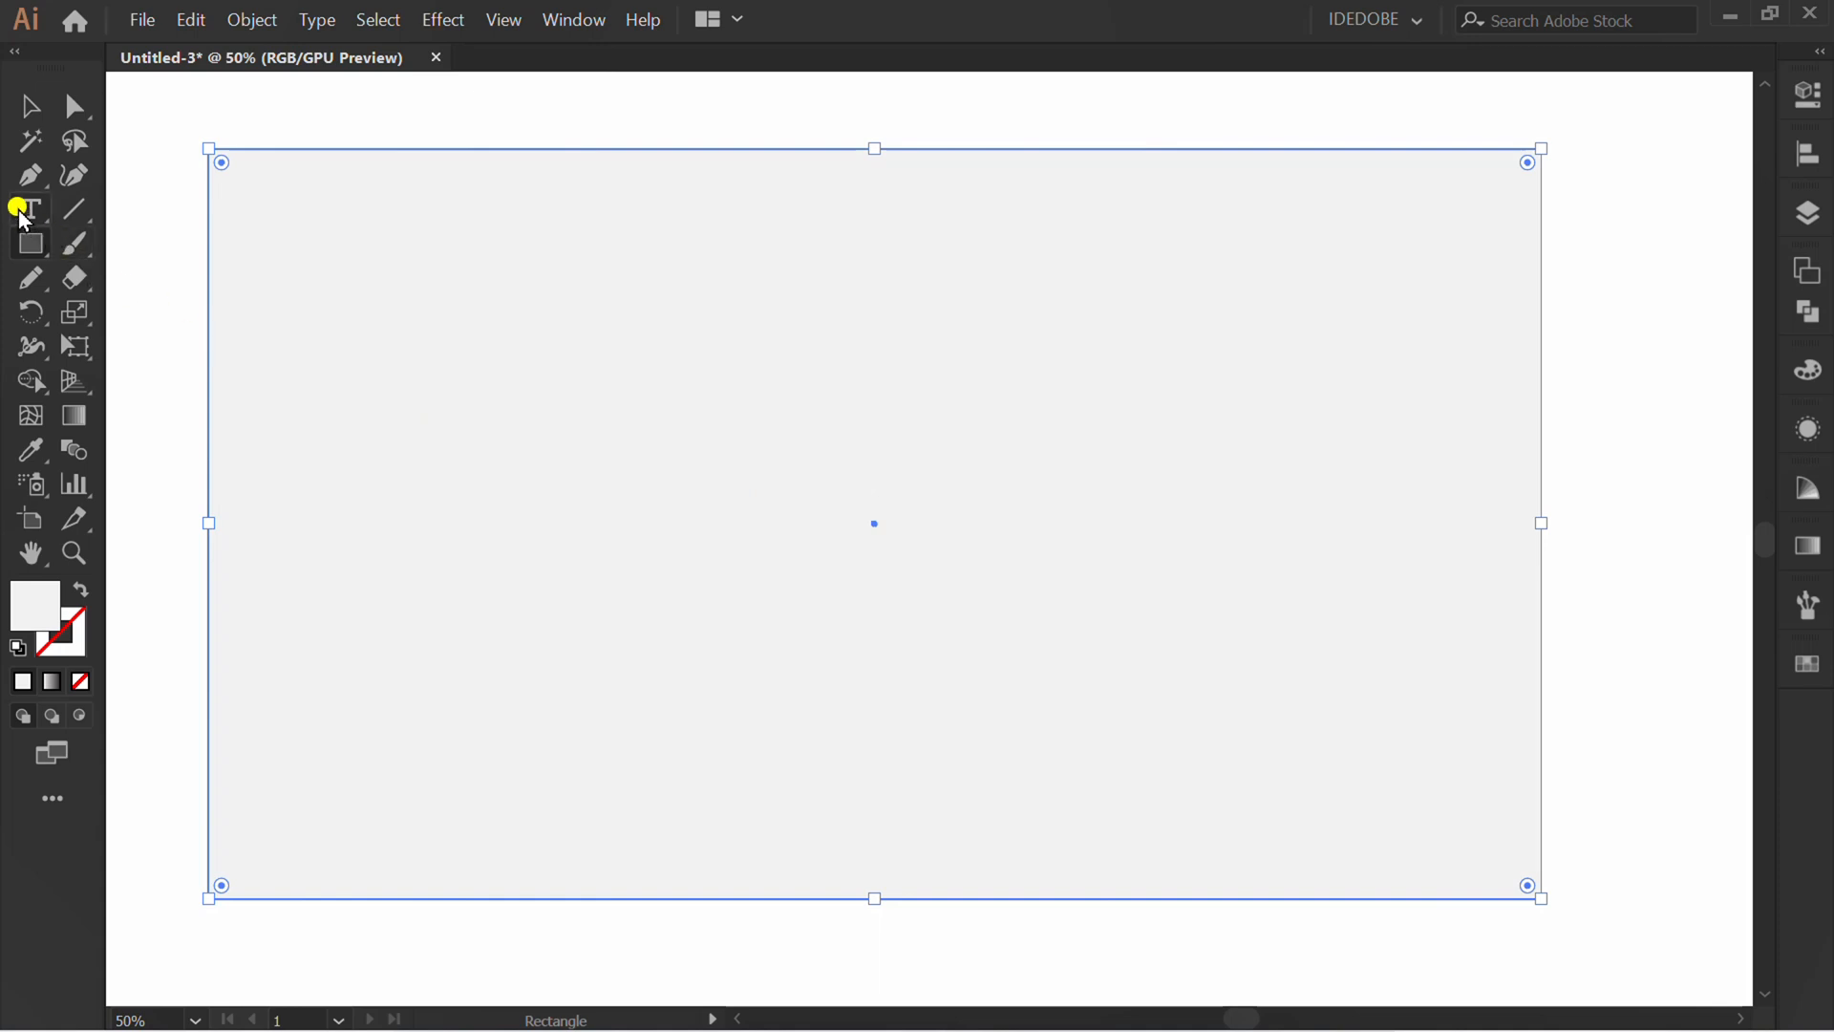
# Type 'PAPER' in a bold font and convert it to outlines.
pyautogui.click(29, 208)
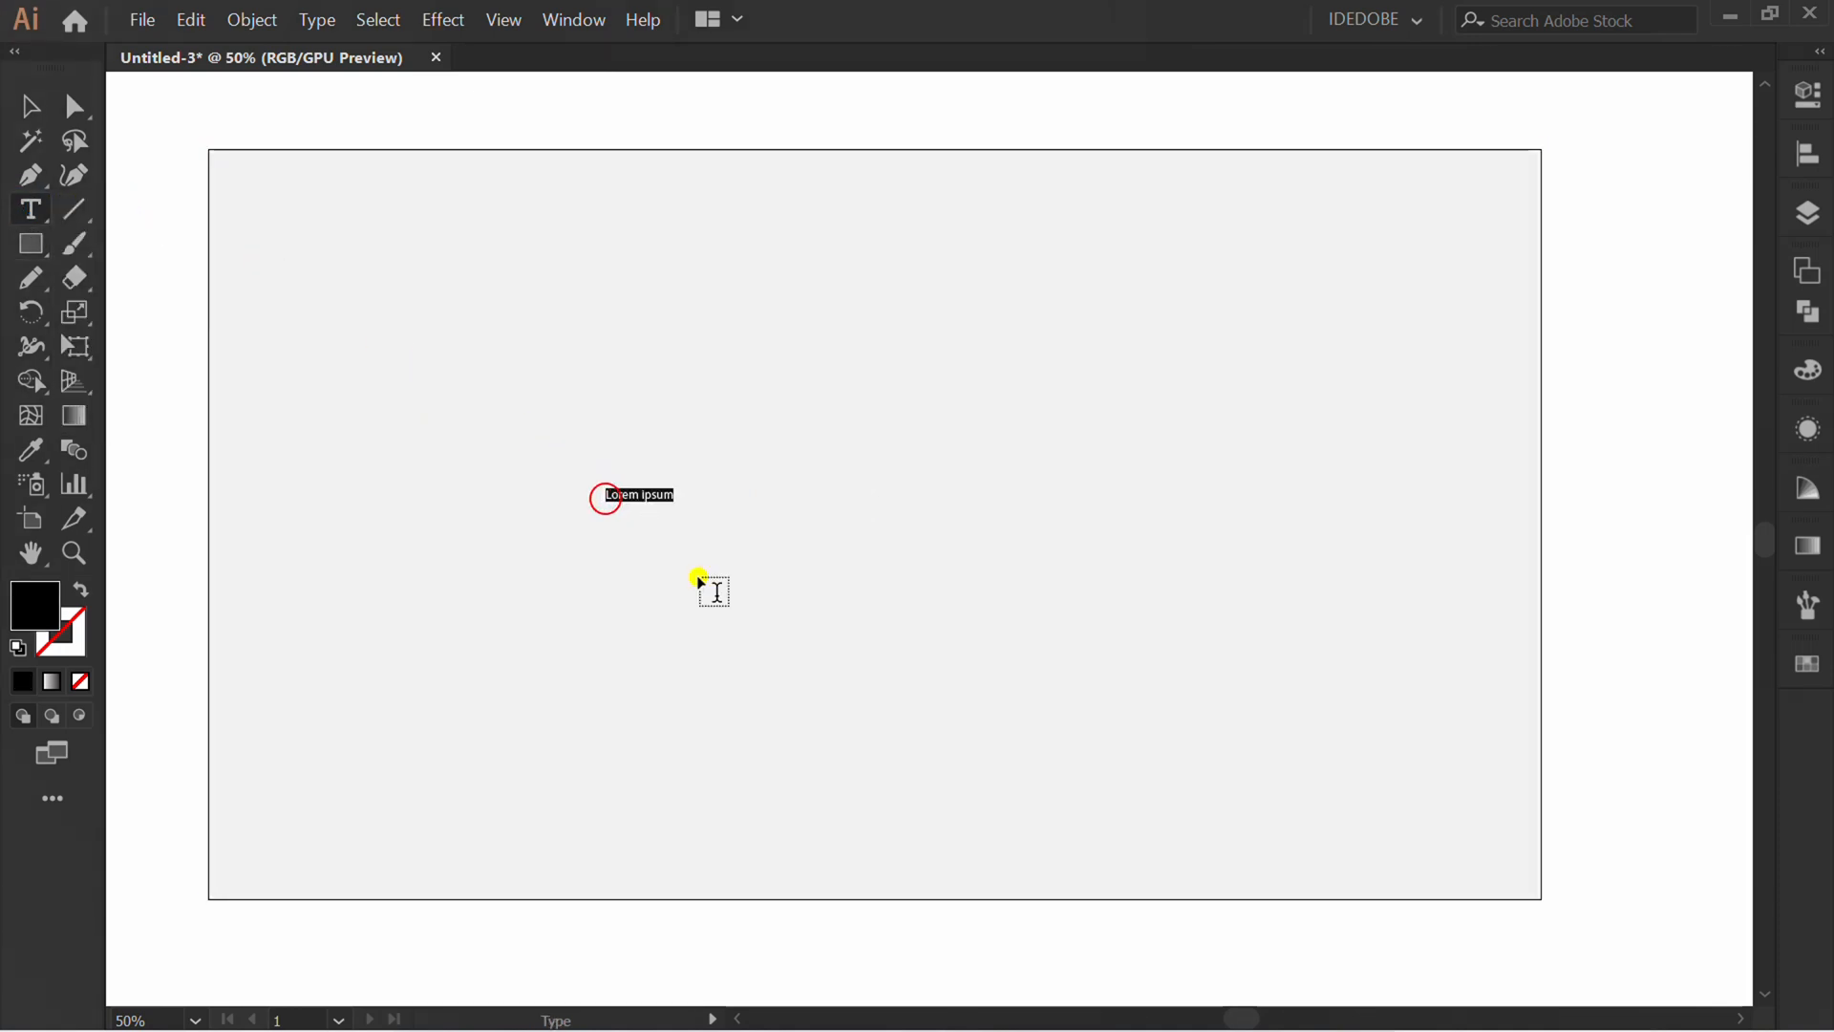
pyautogui.write('PAPER')
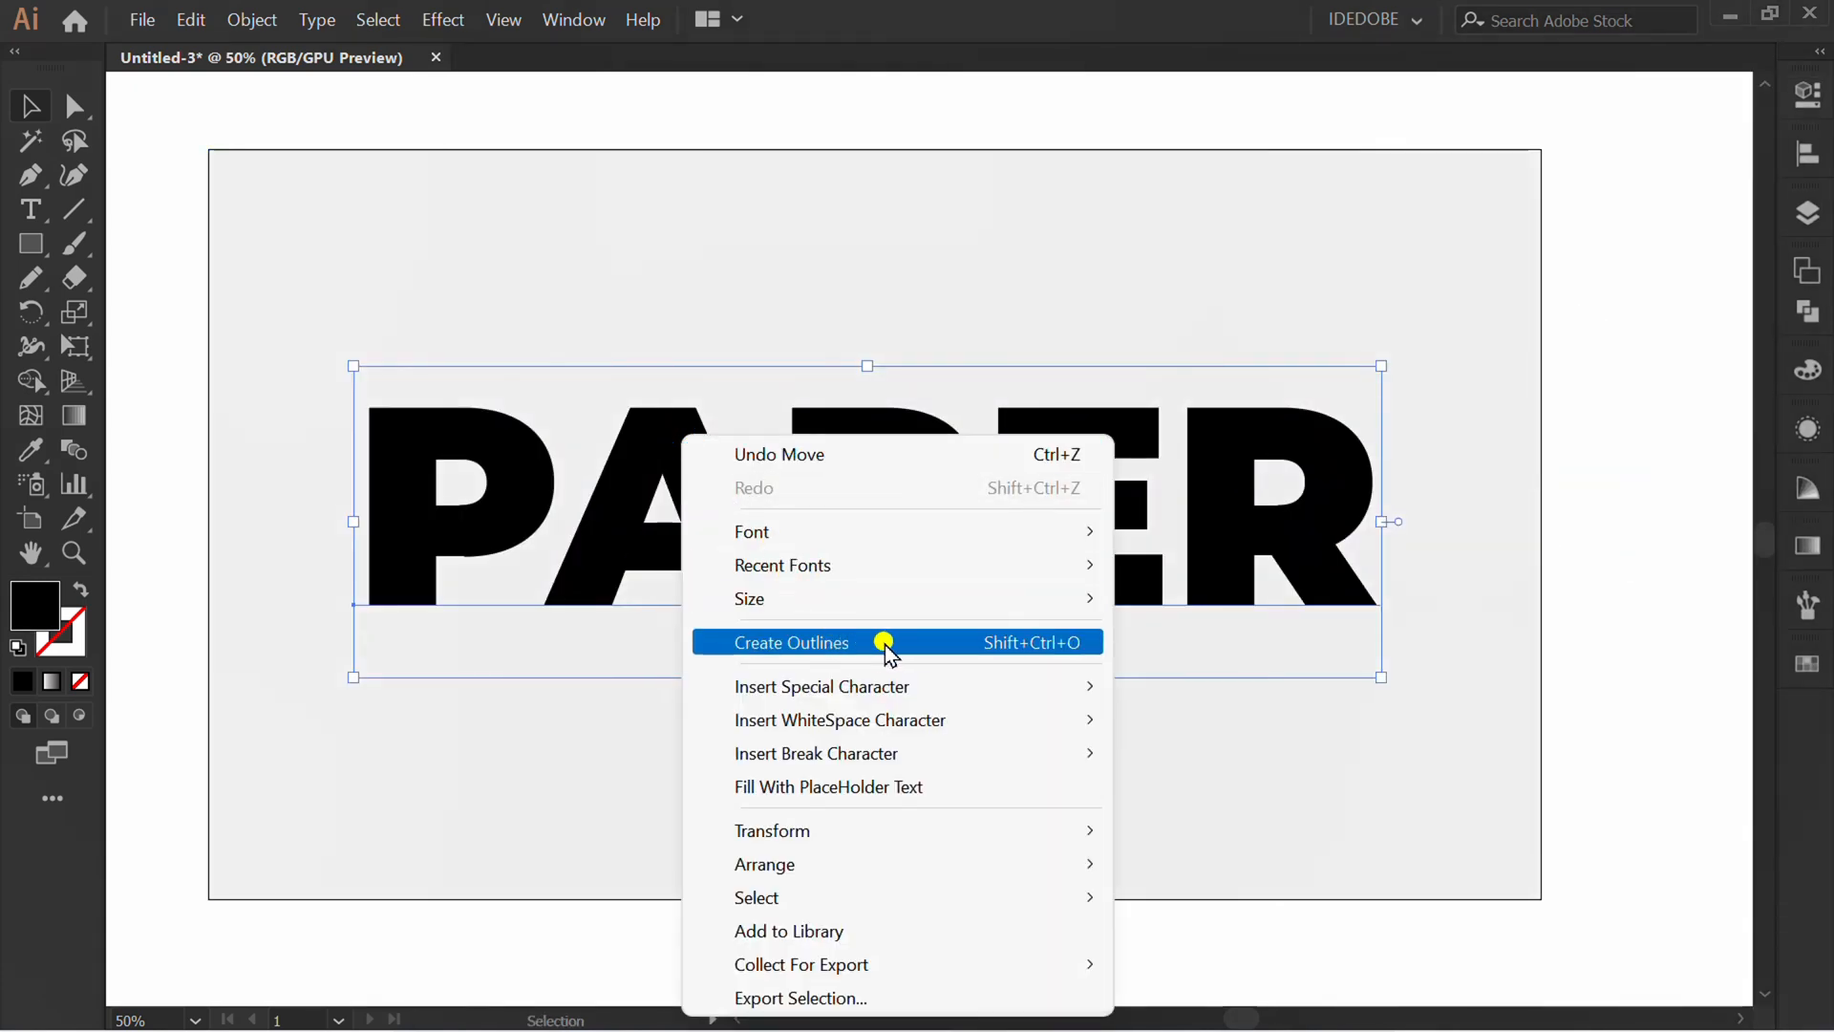
pyautogui.click(791, 642)
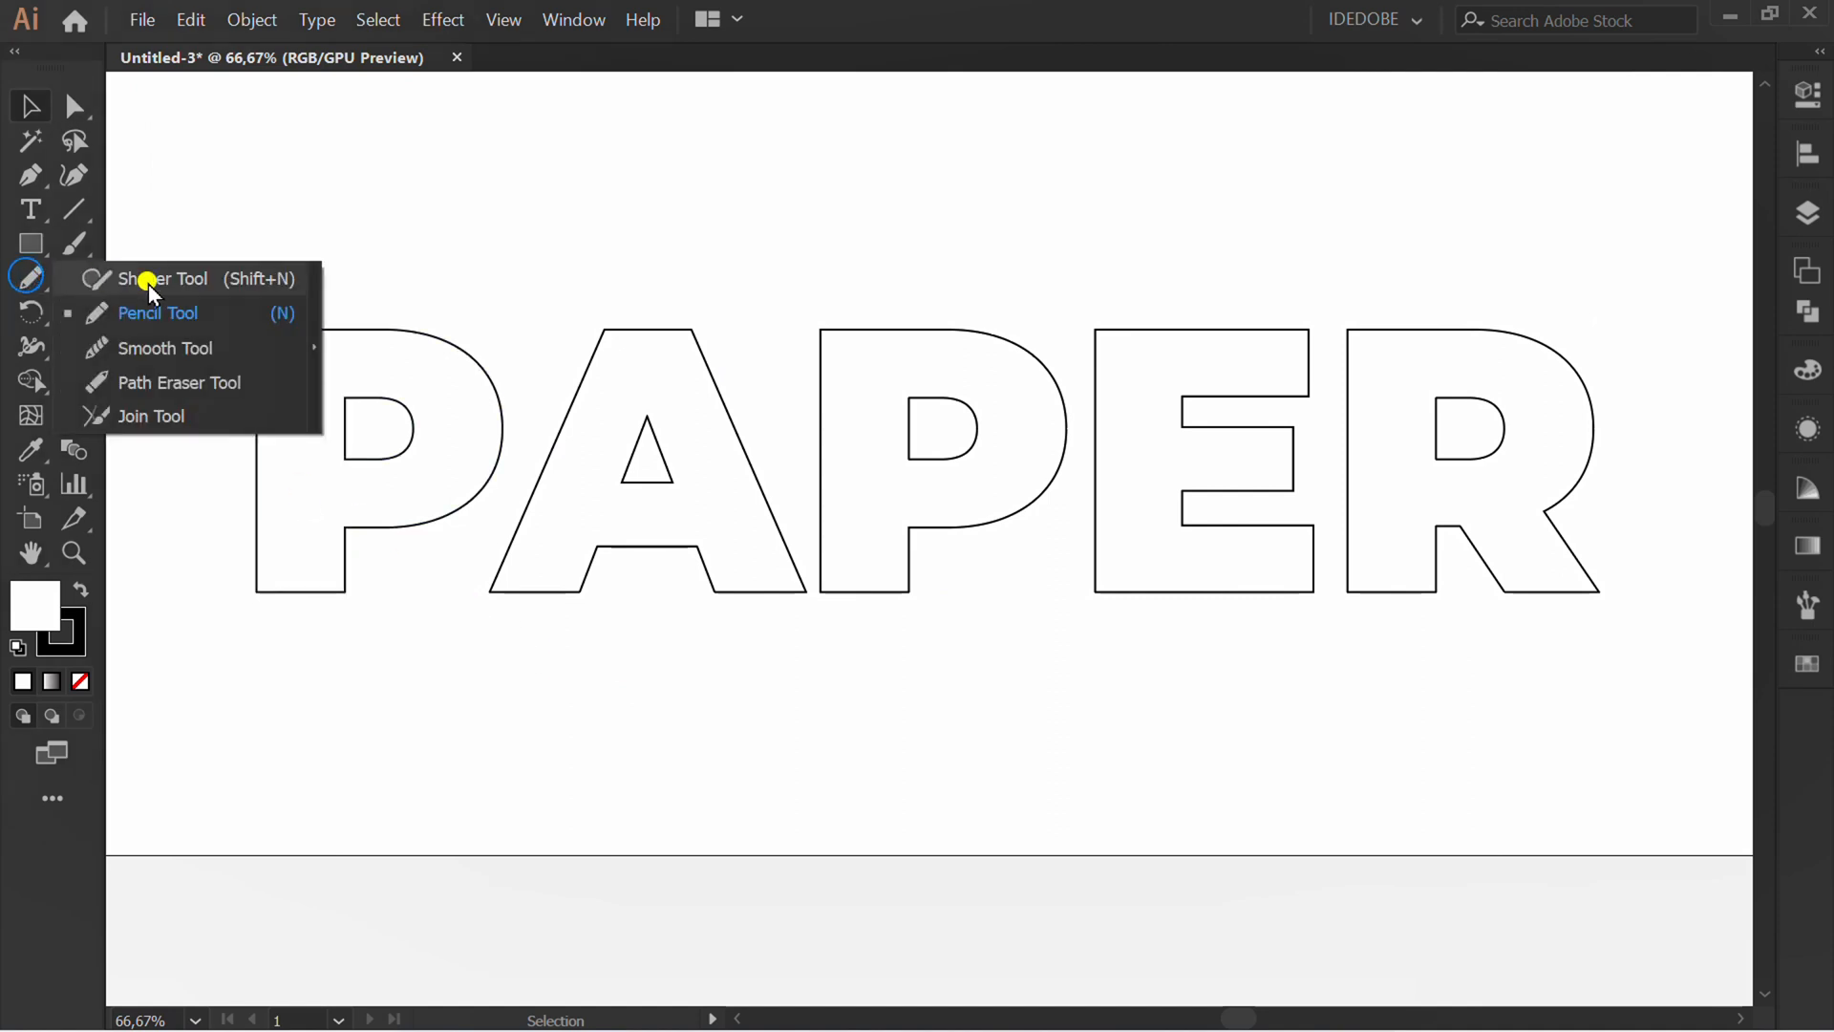
# Draw several wavy Pencil lines crossing through all five PAPER letters.
pyautogui.click(156, 312)
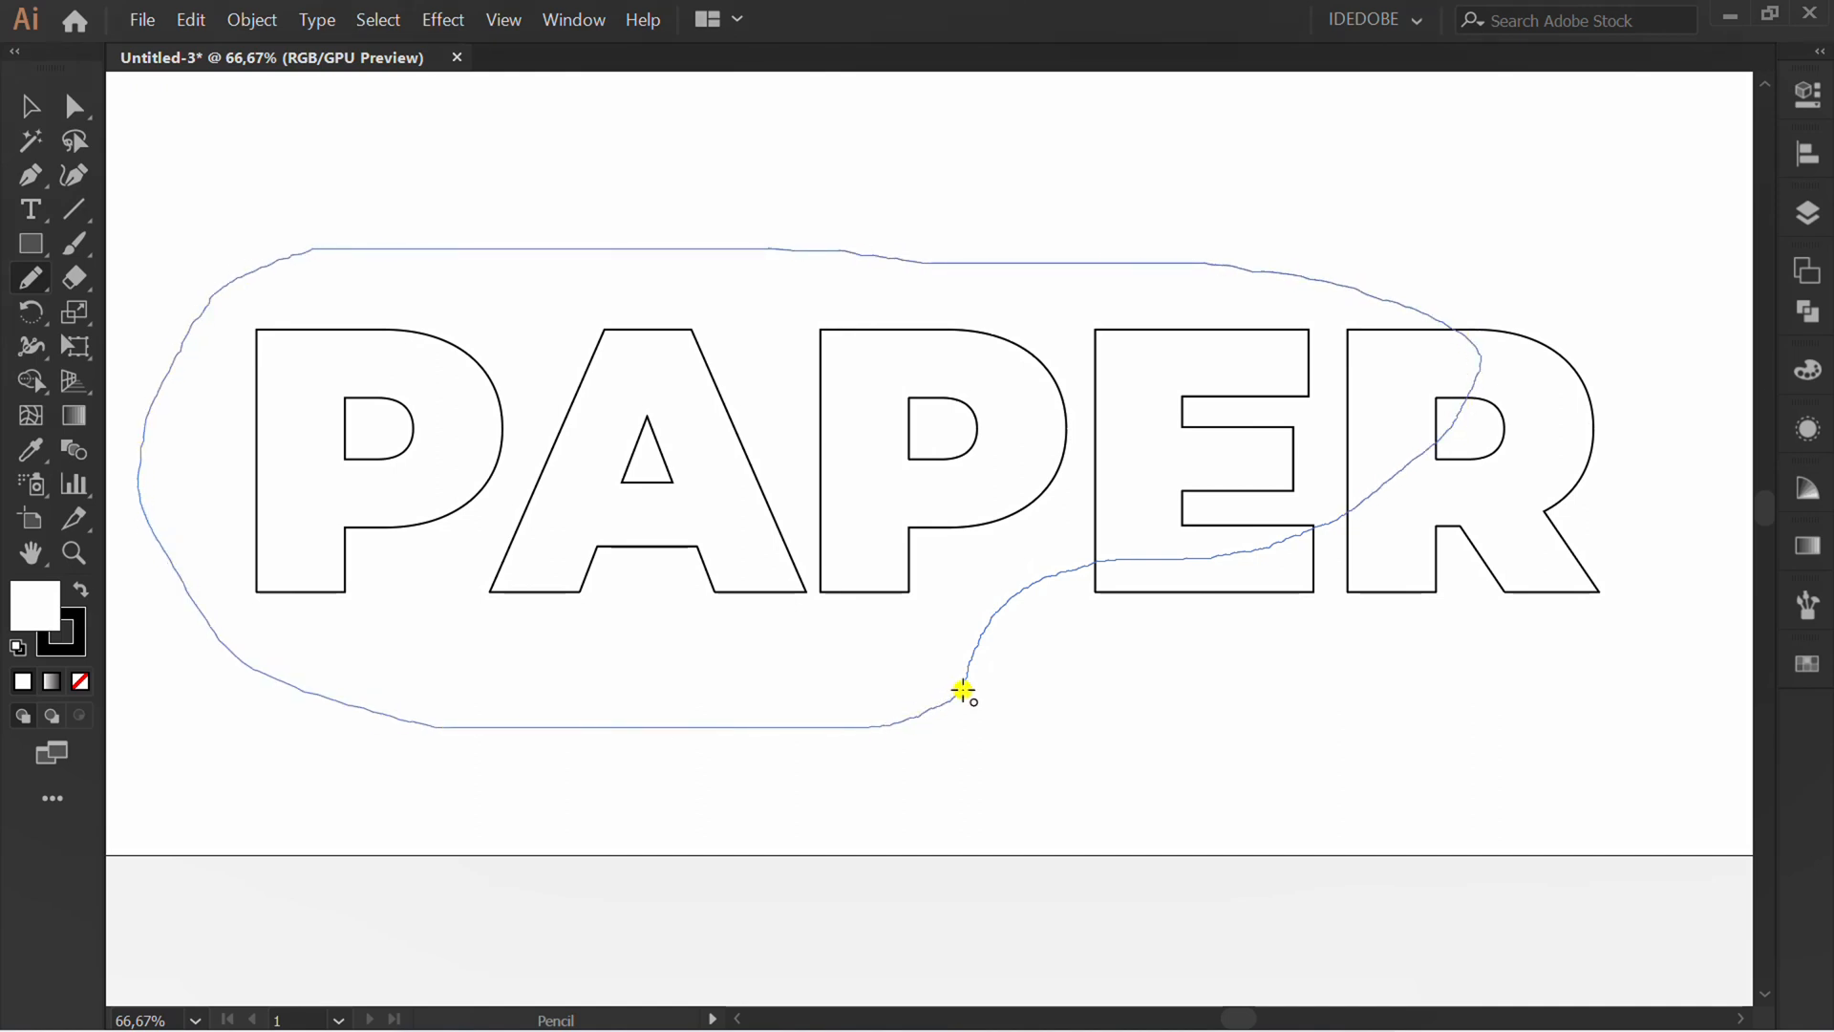
pyautogui.click(30, 106)
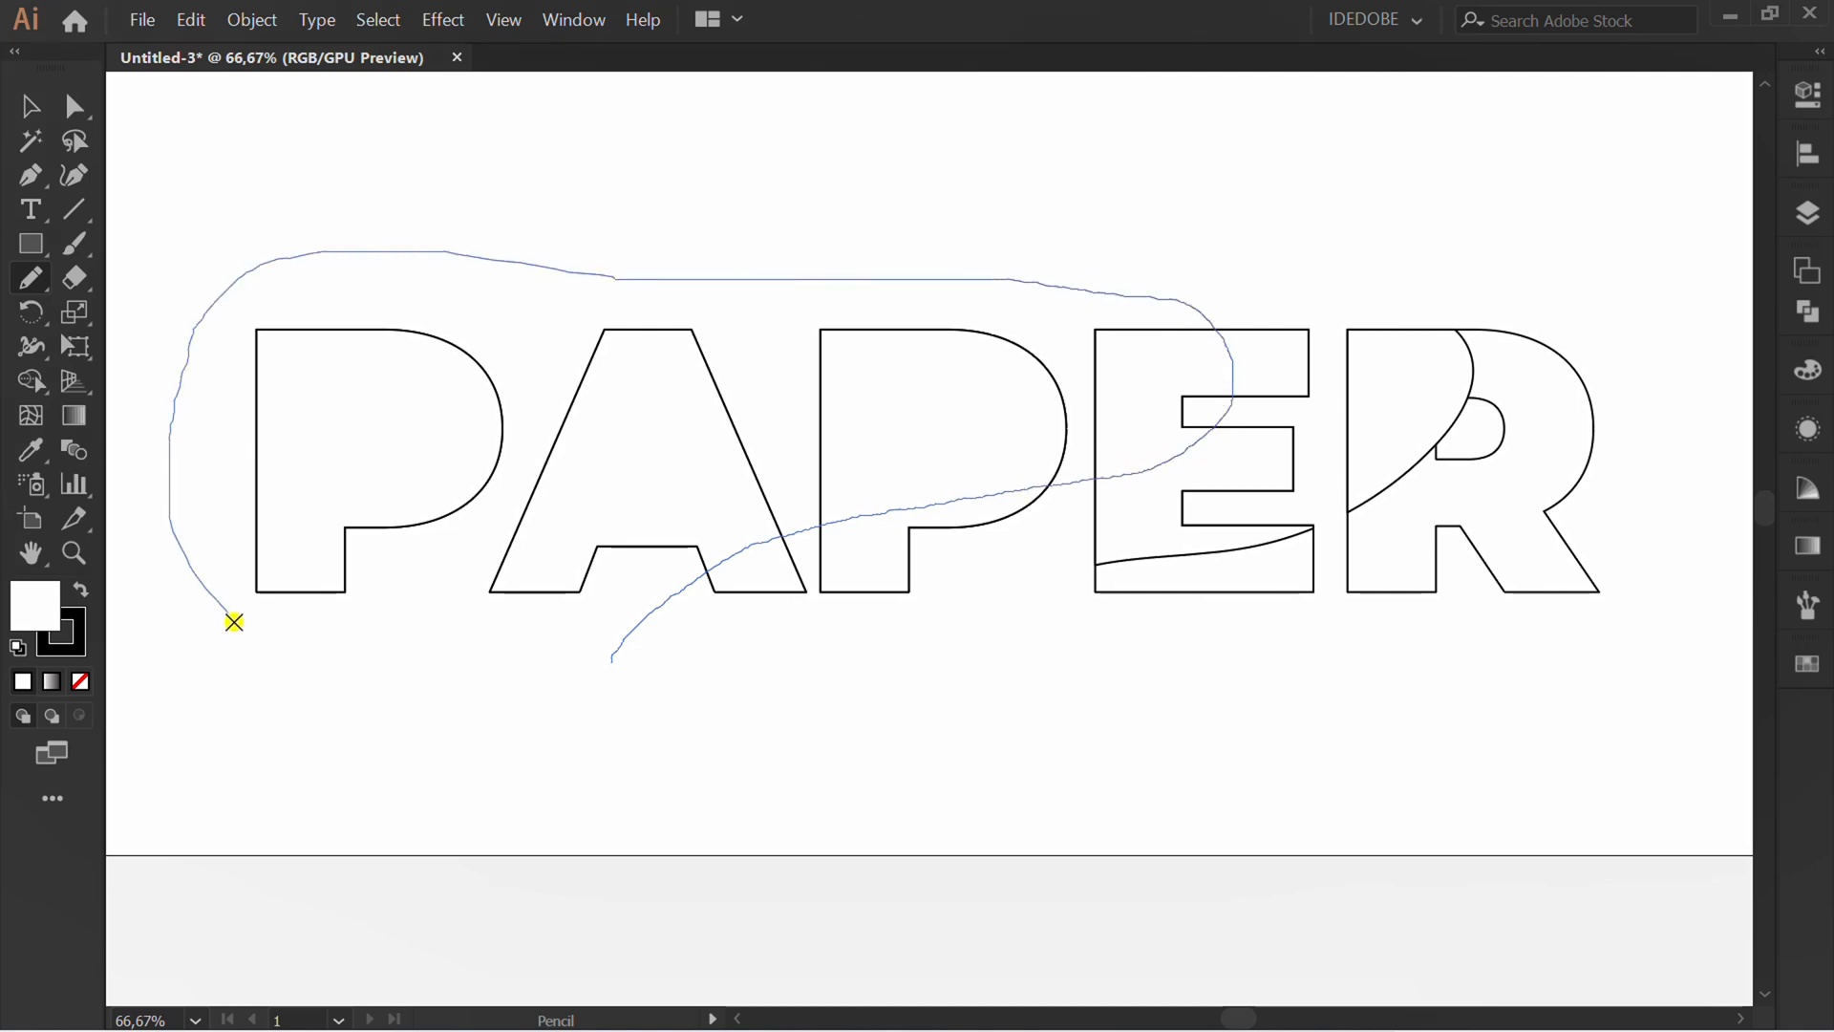
pyautogui.press('v')
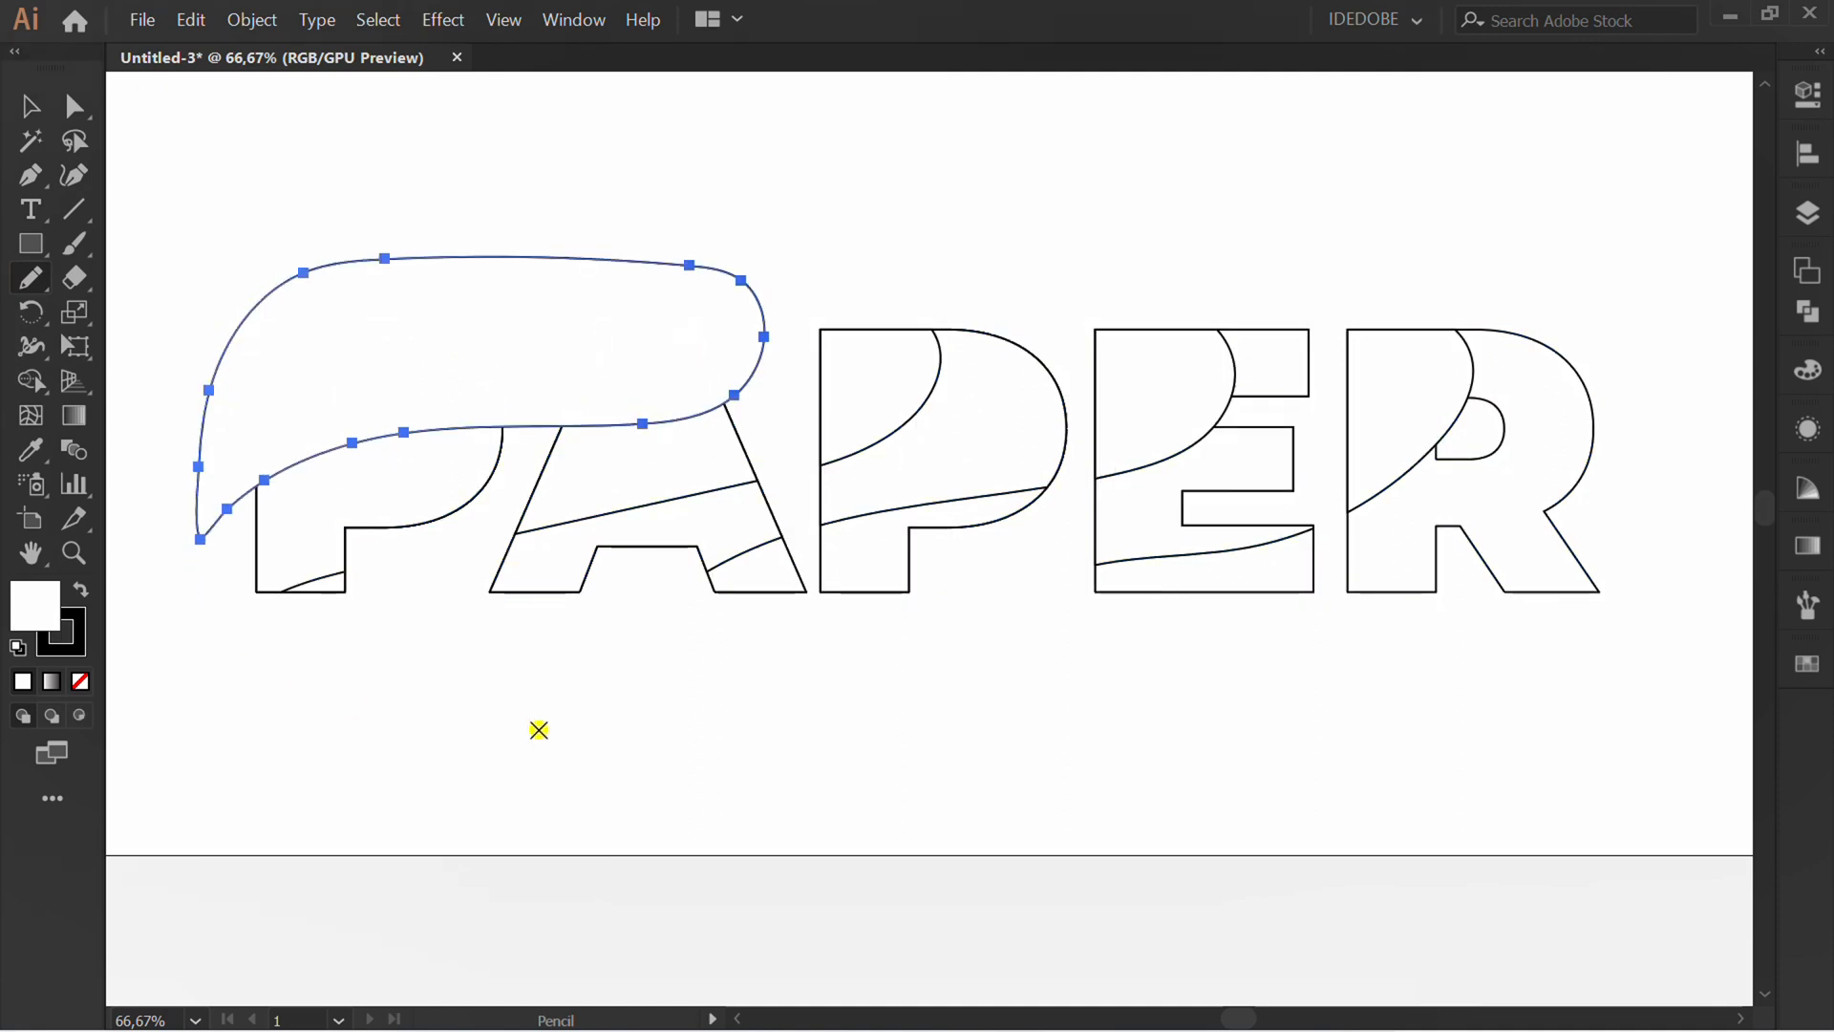
pyautogui.click(29, 106)
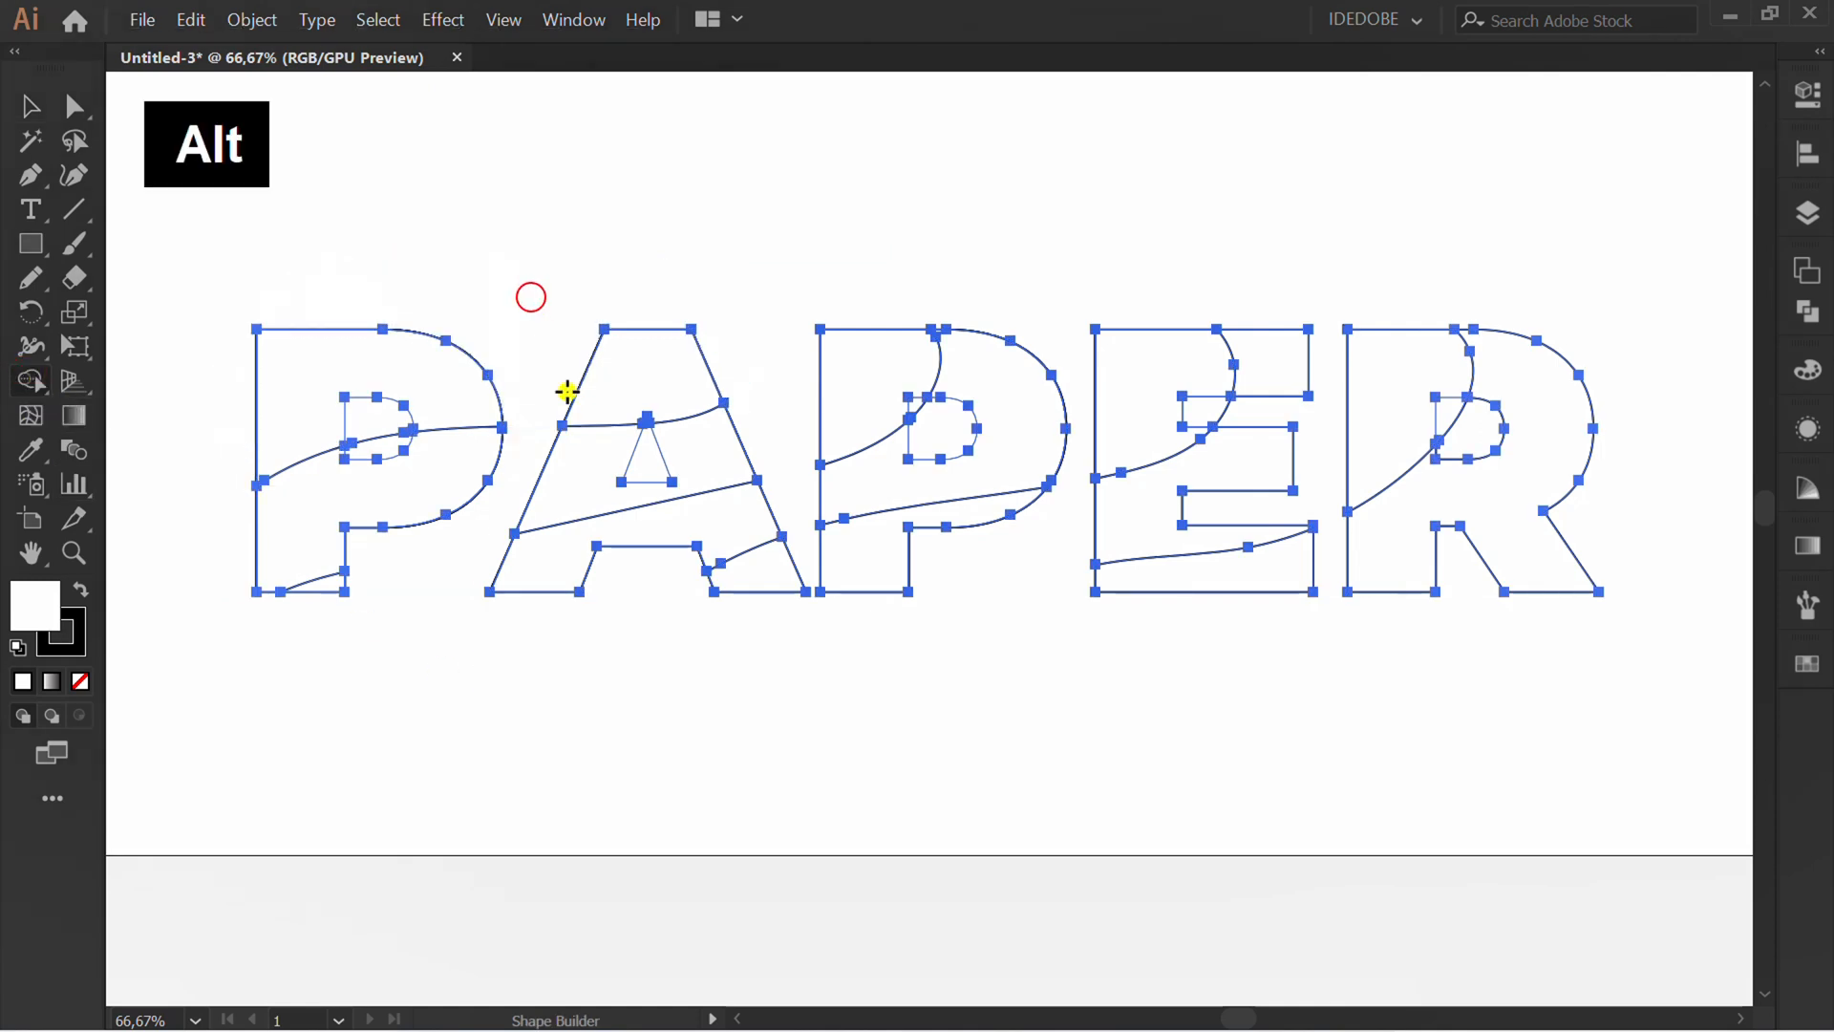
# Alt-click stray line segments outside the letters with the Shape Builder to delete them.
pyautogui.click(31, 106)
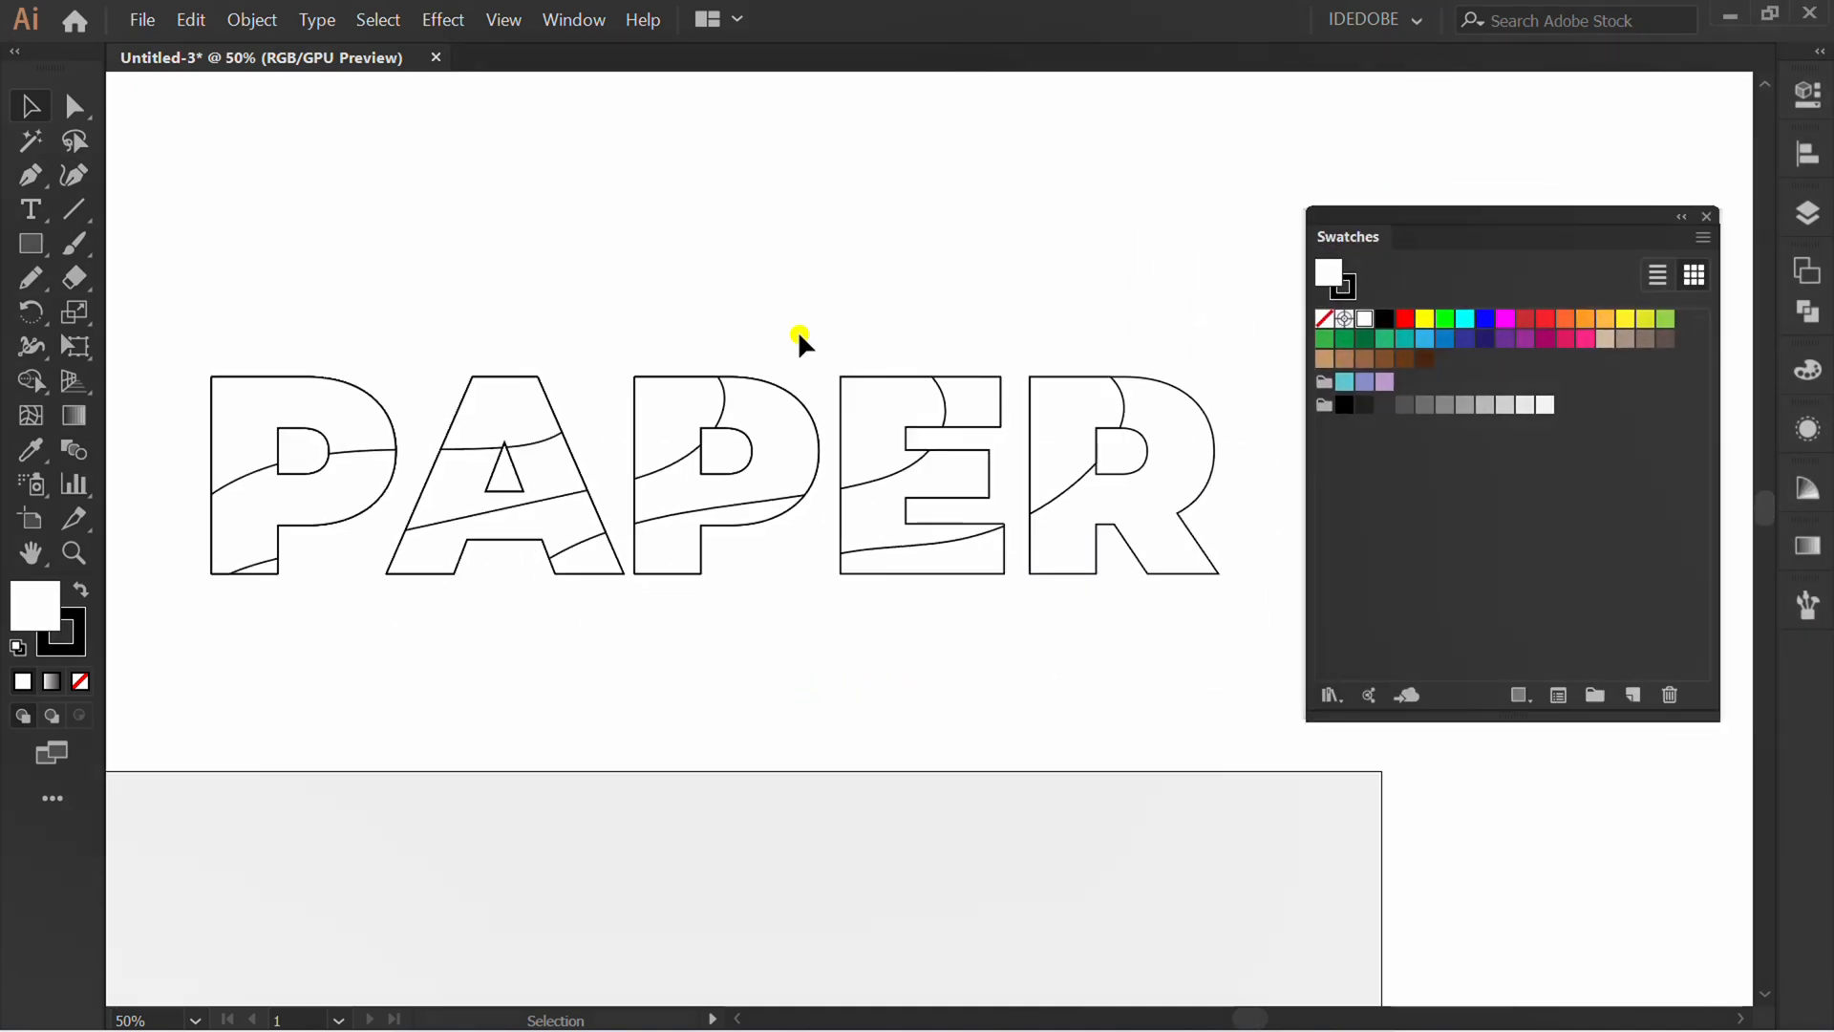
# Fill the PAPER letter pieces with dark green, green and teal swatches, no stroke.
pyautogui.click(772, 391)
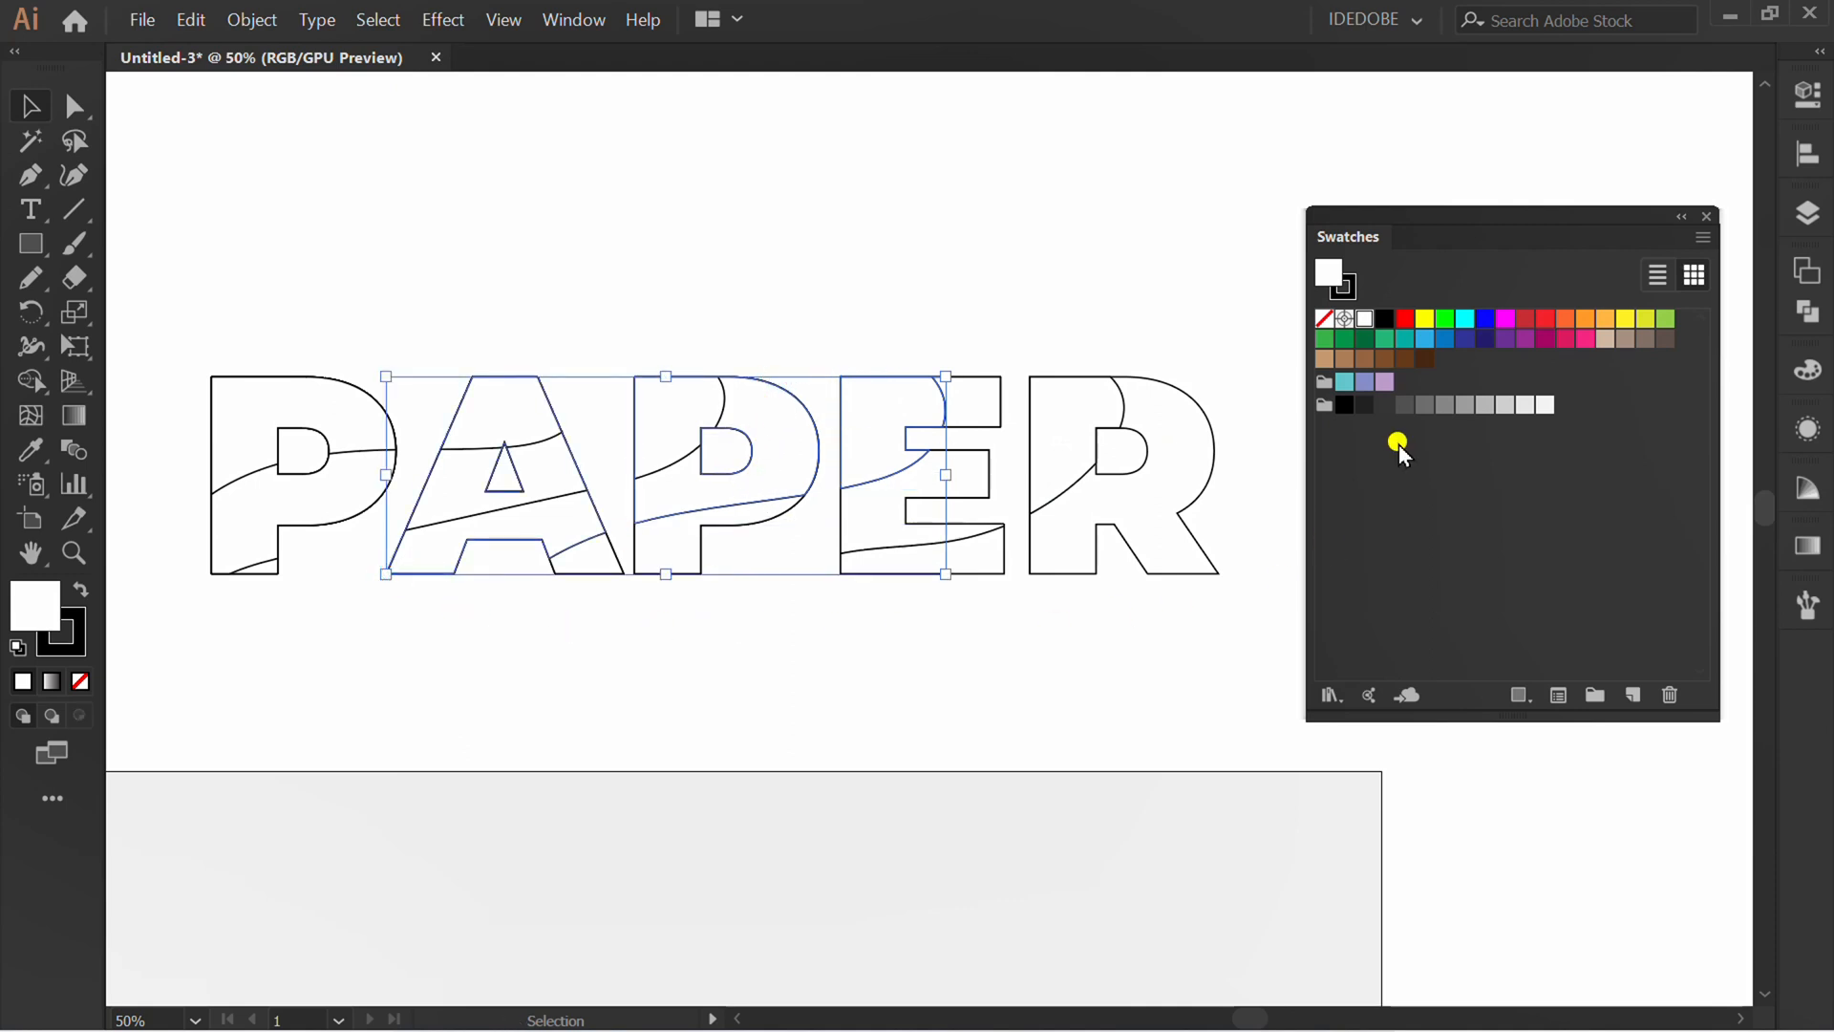
pyautogui.click(1344, 339)
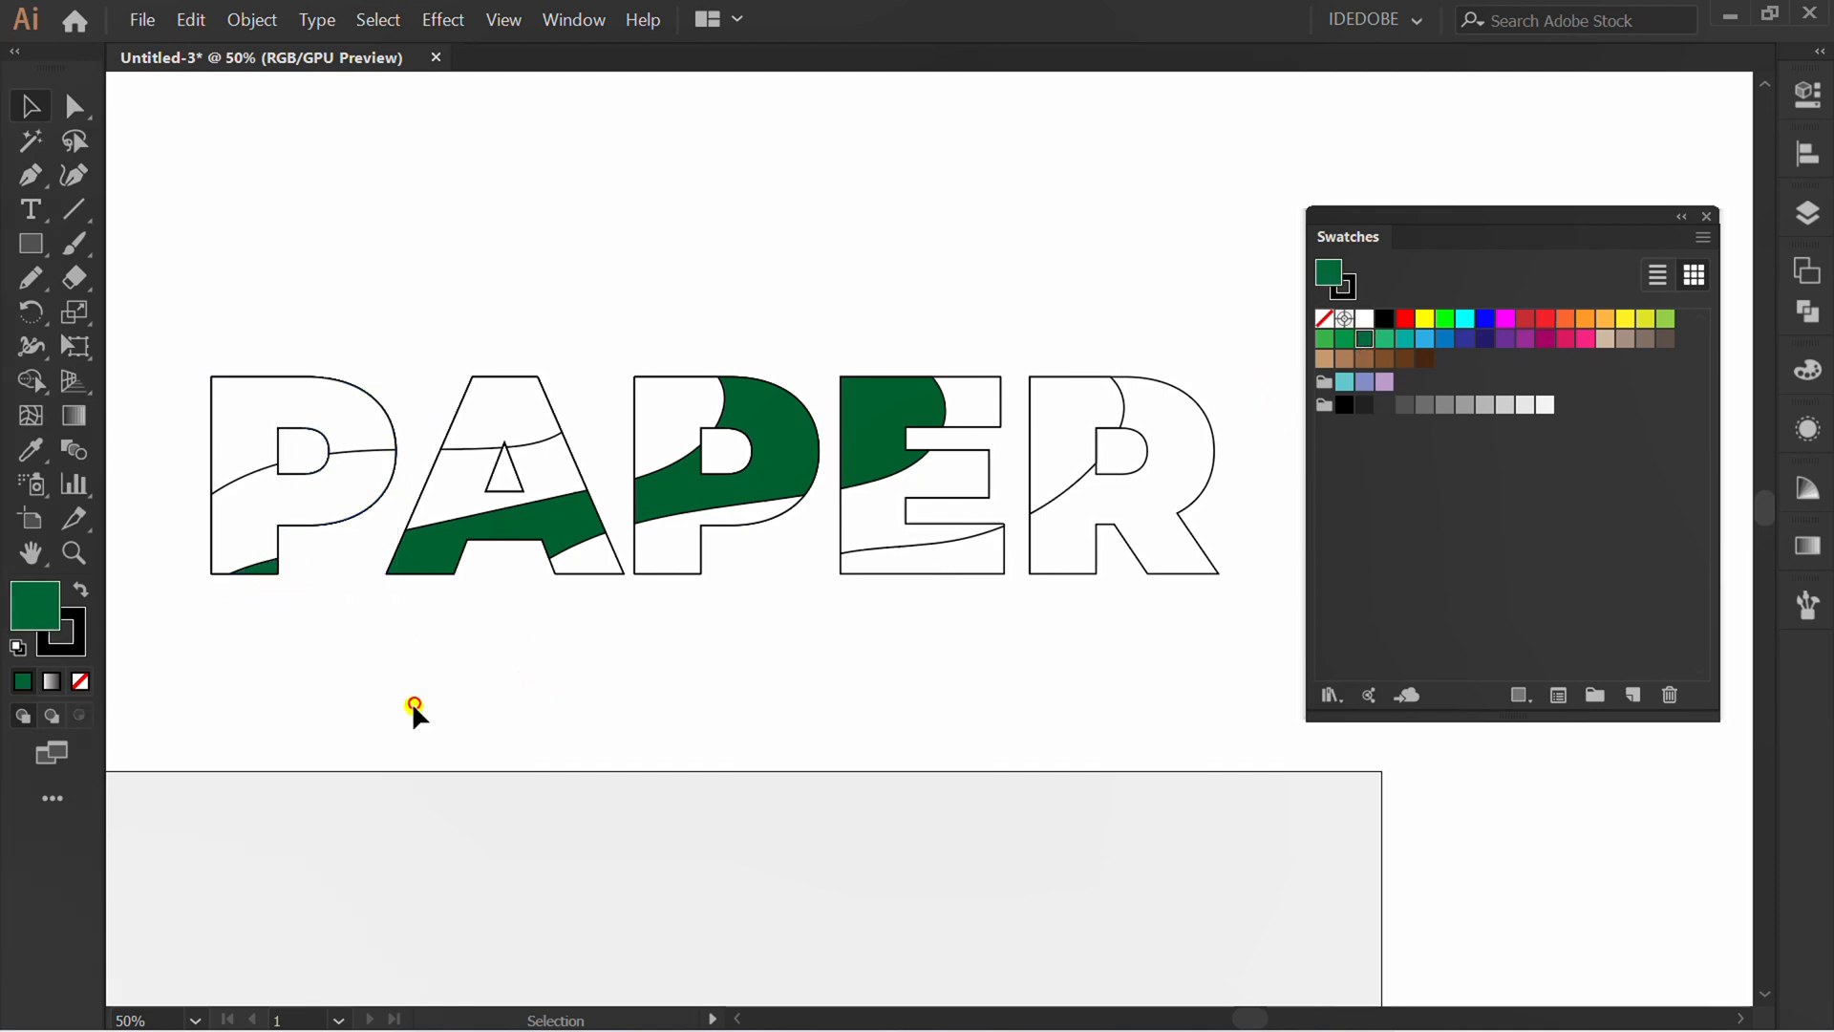
pyautogui.click(864, 543)
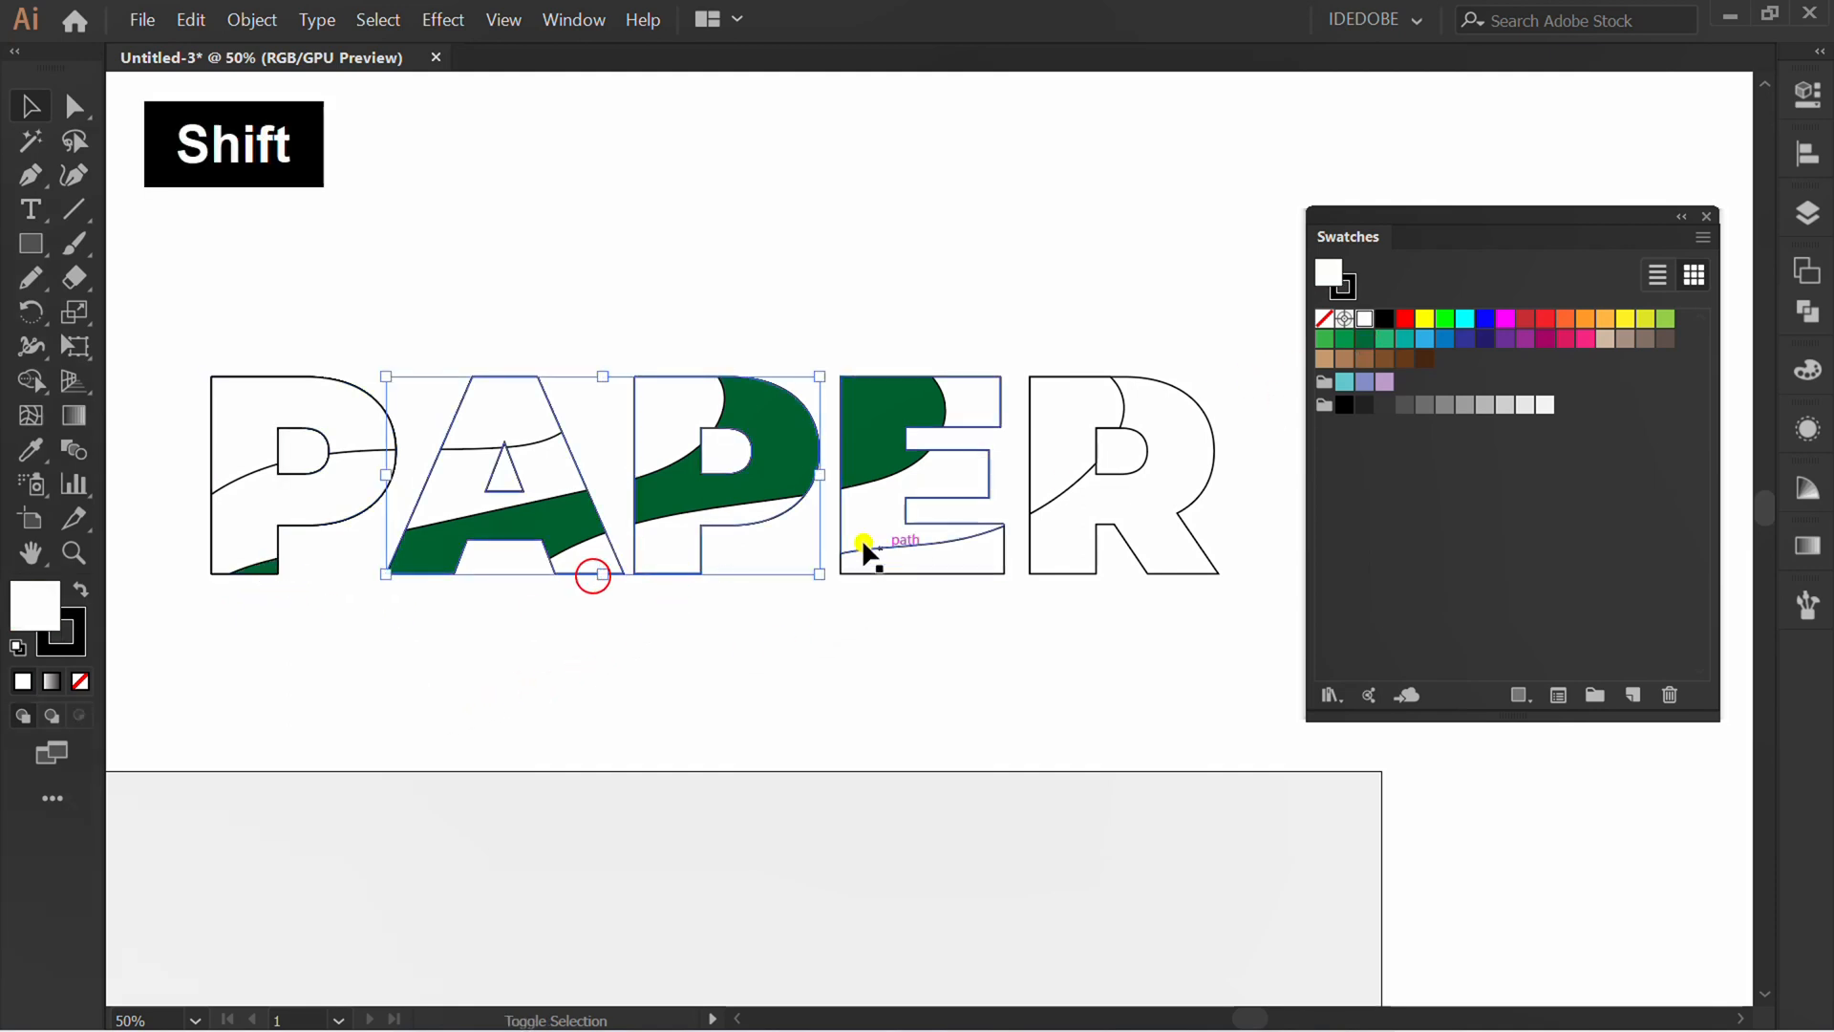
pyautogui.click(1324, 339)
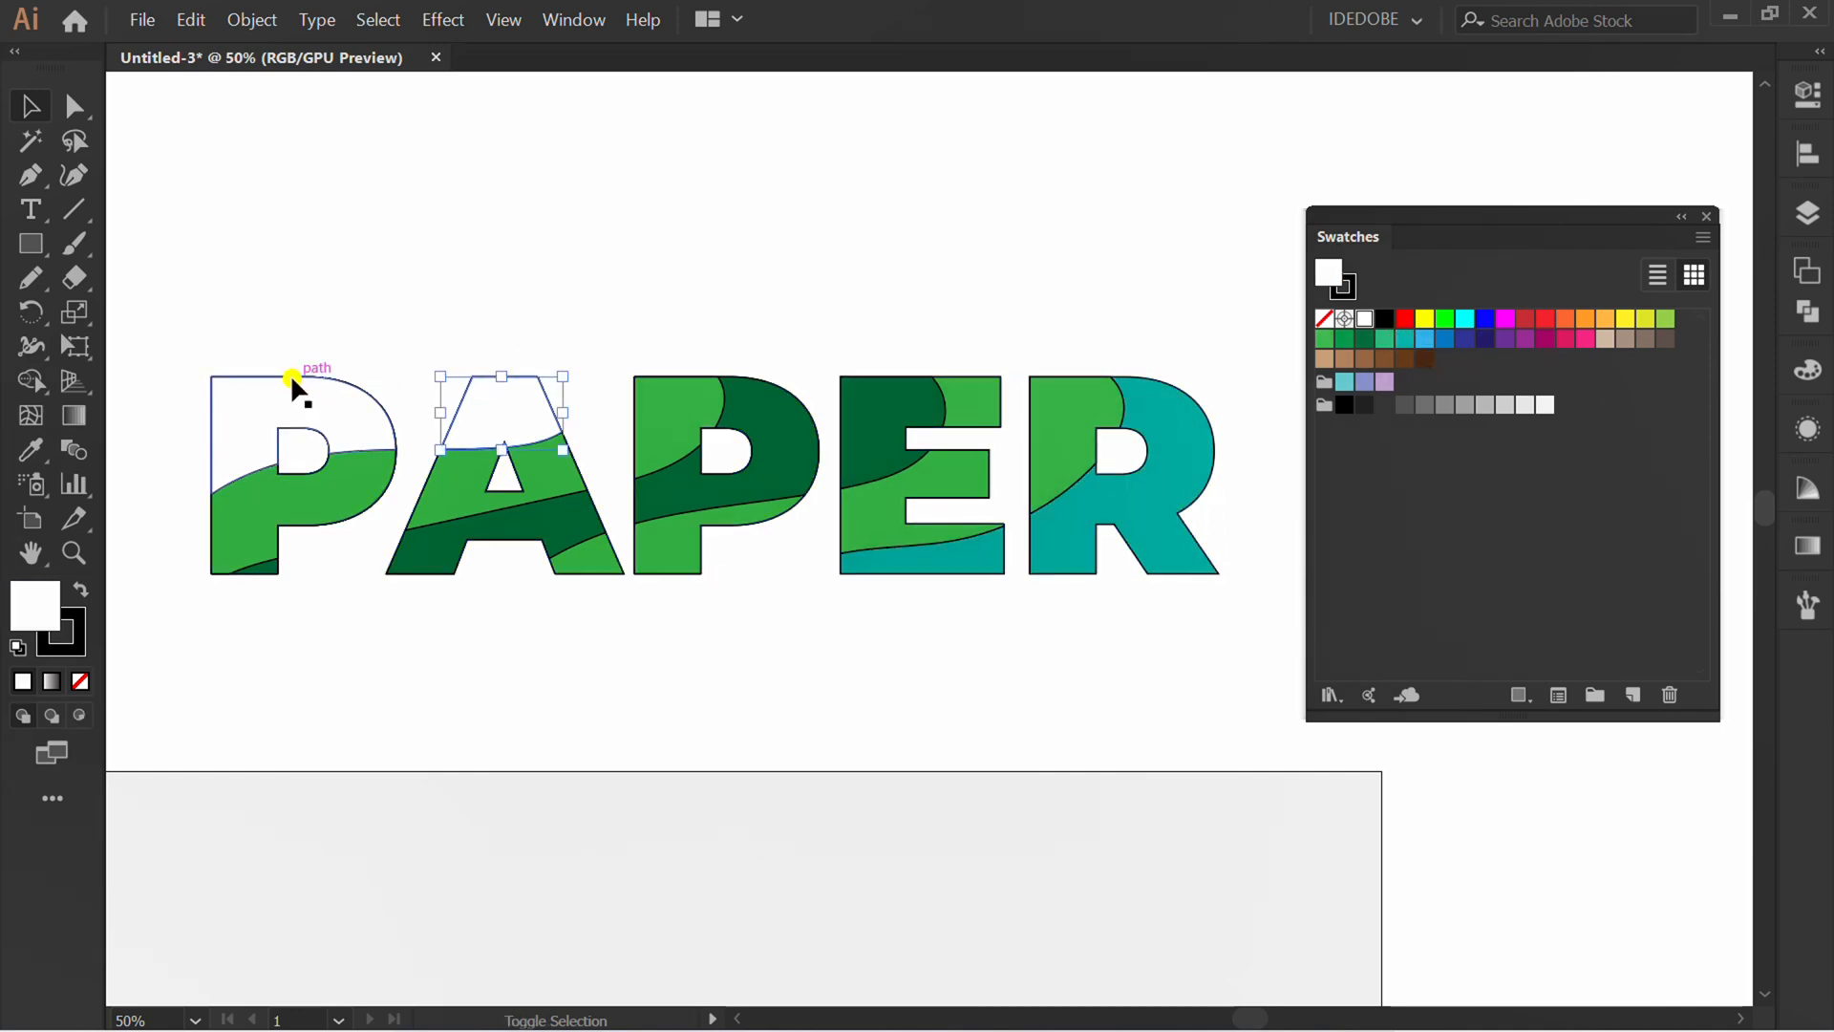
pyautogui.click(737, 655)
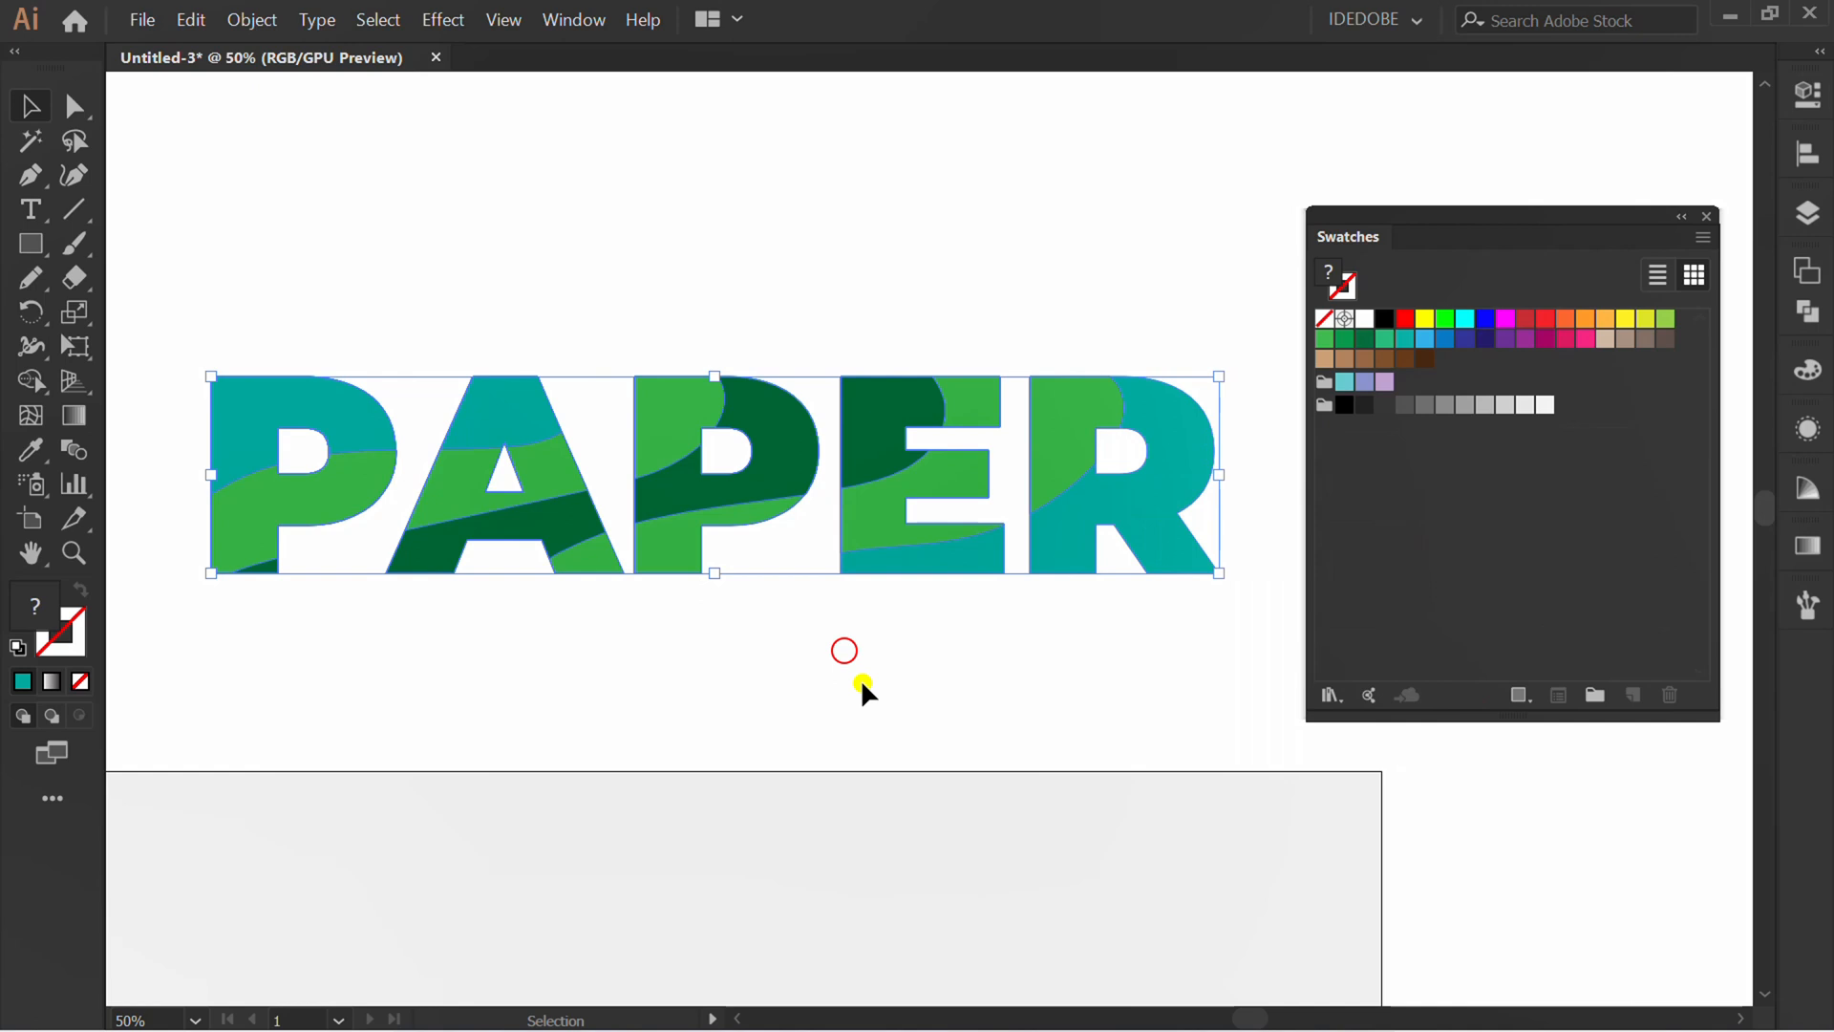
# Apply a Multiply drop shadow: 75% opacity, X 0 pt, Y 7 pt, blur 2 pt.
pyautogui.click(442, 20)
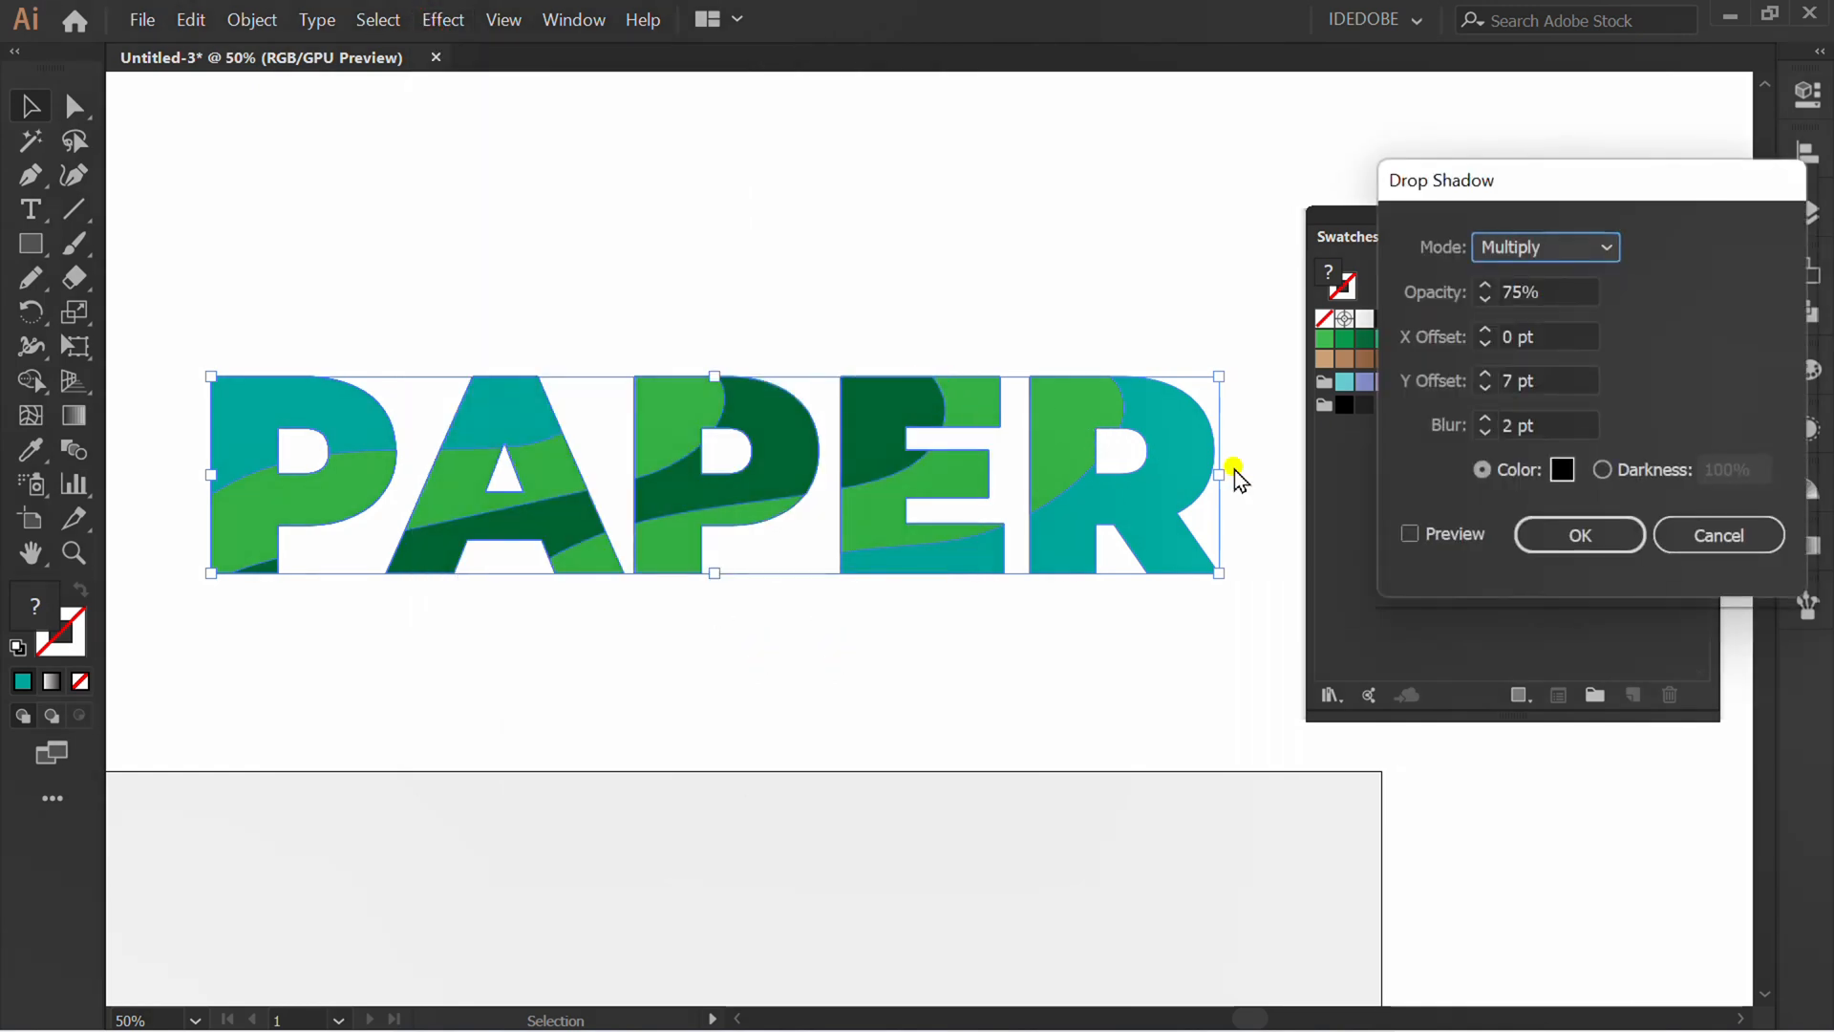
pyautogui.click(1409, 533)
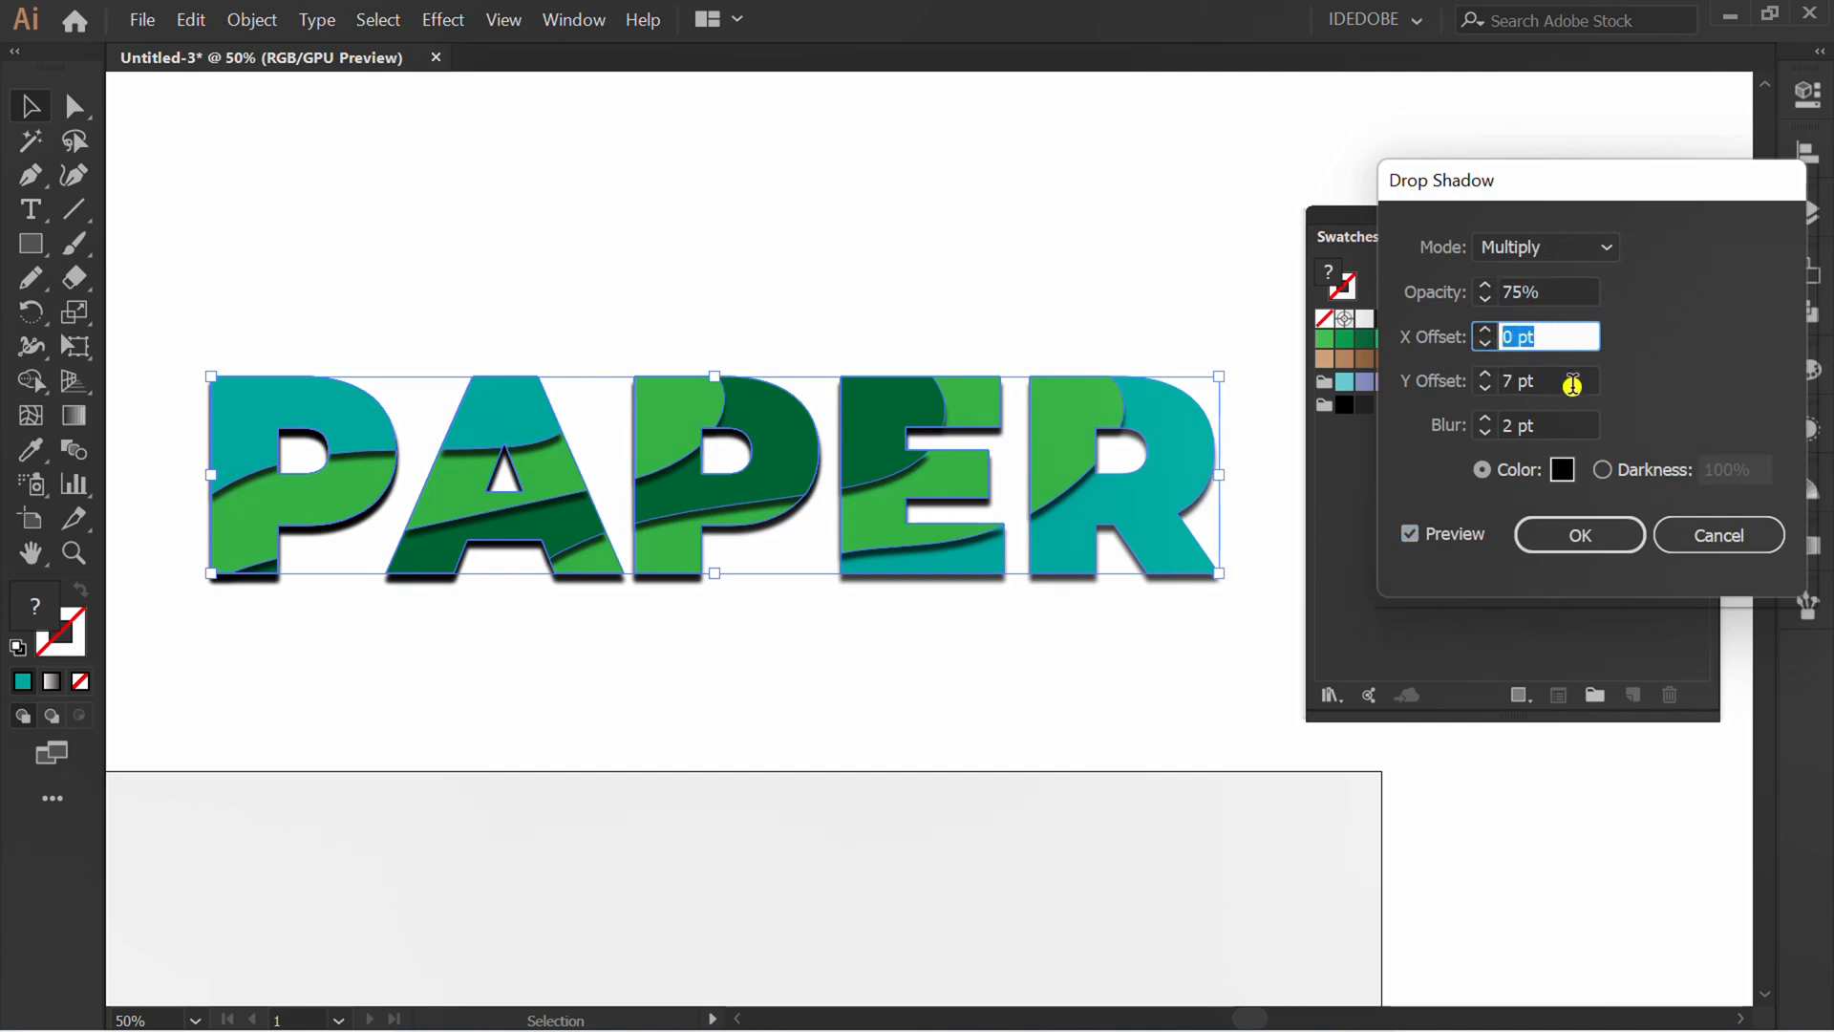
pyautogui.click(1538, 424)
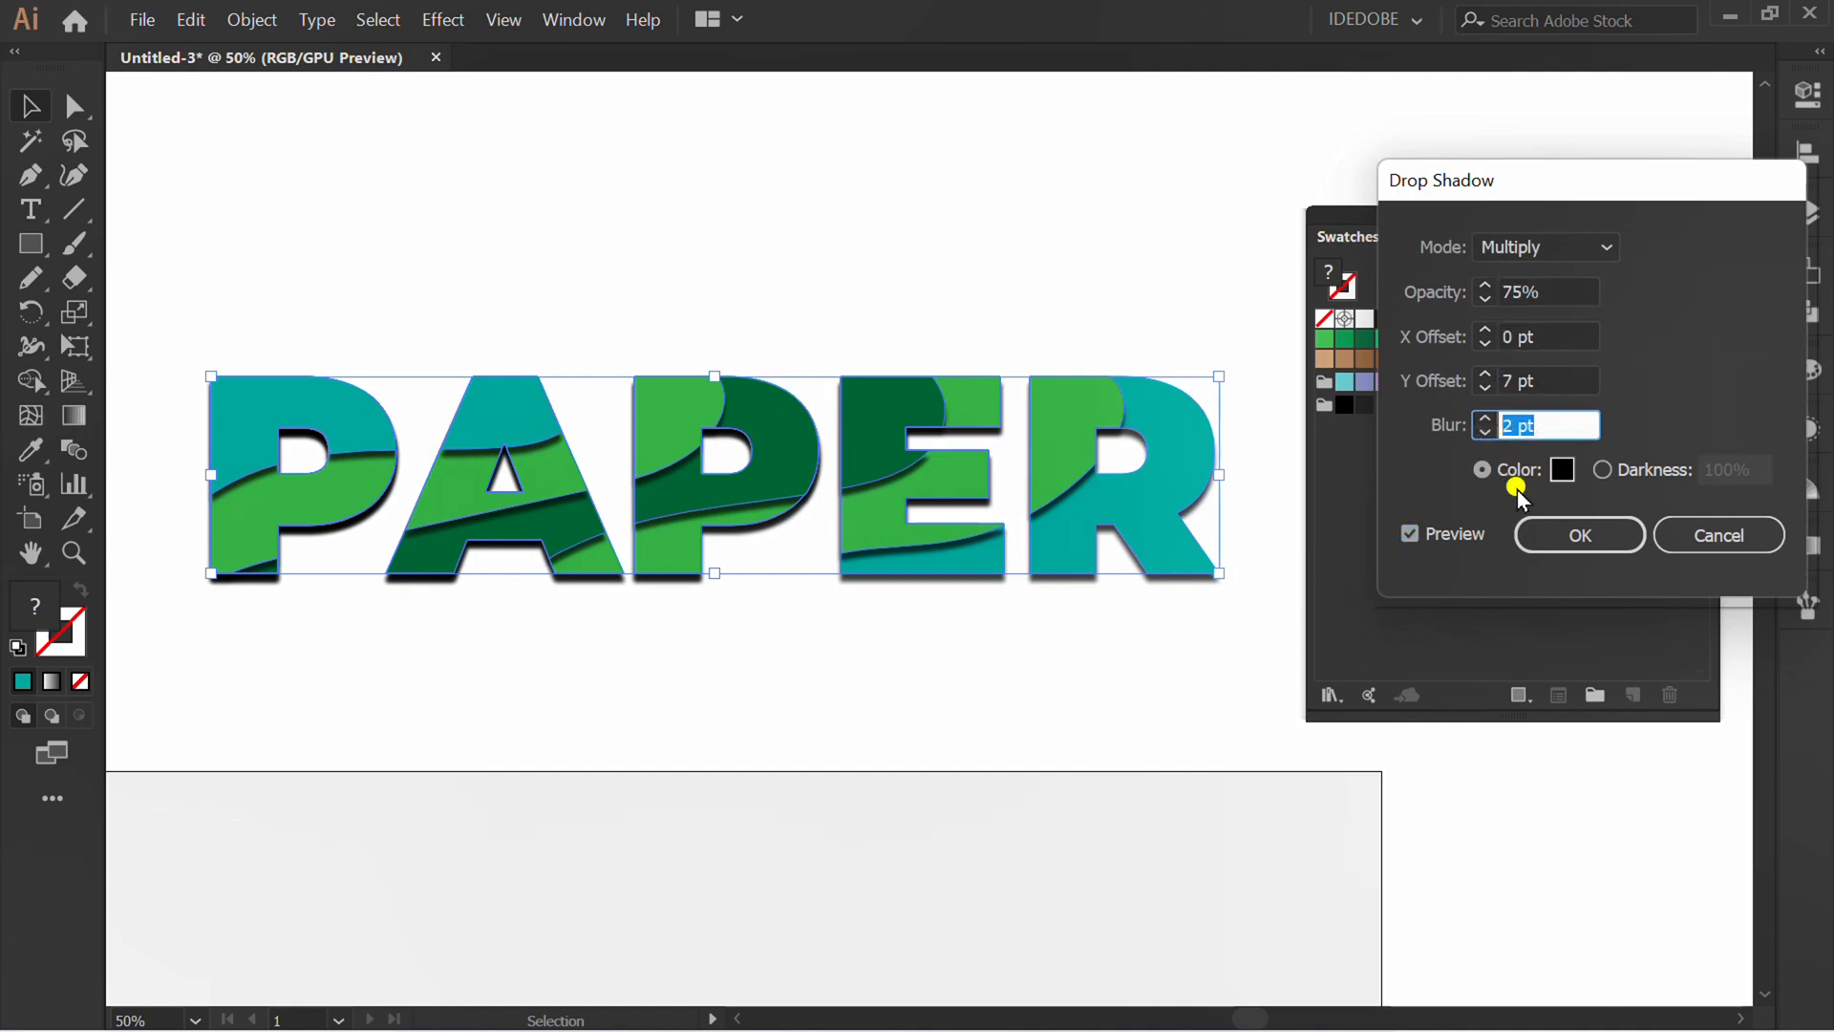
pyautogui.click(1578, 535)
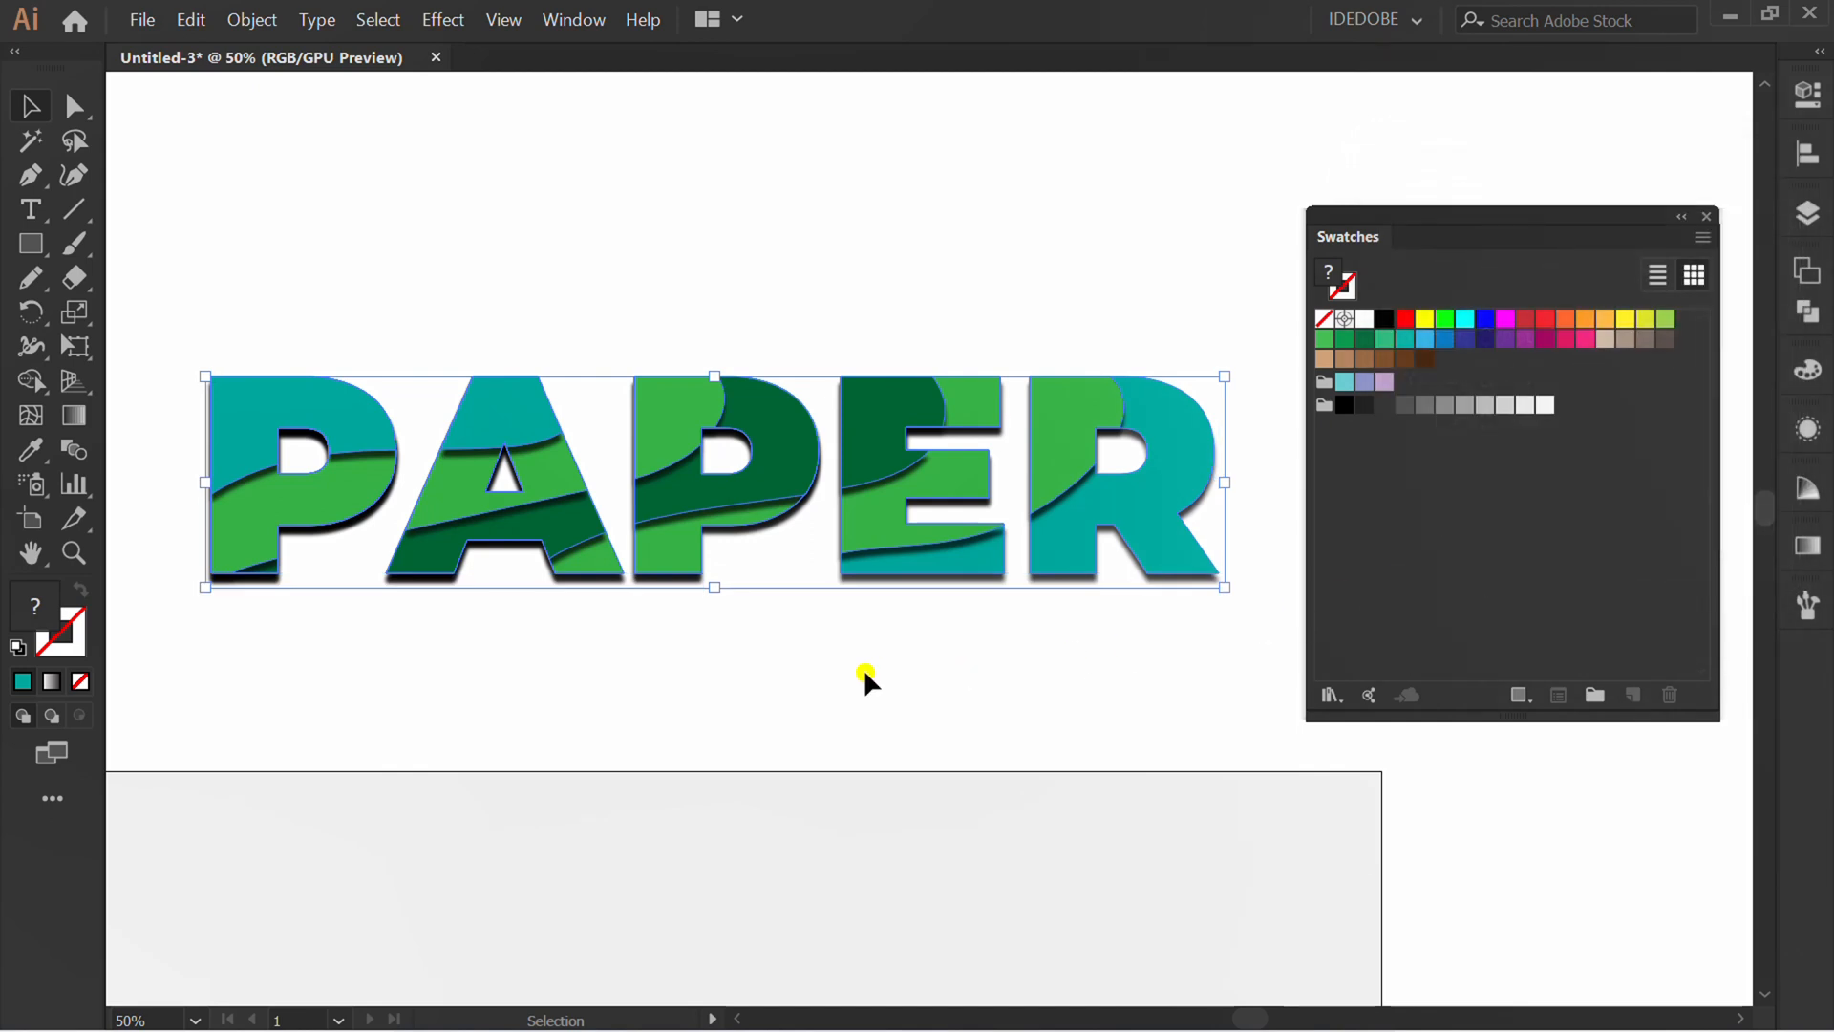
pyautogui.rightClick(865, 678)
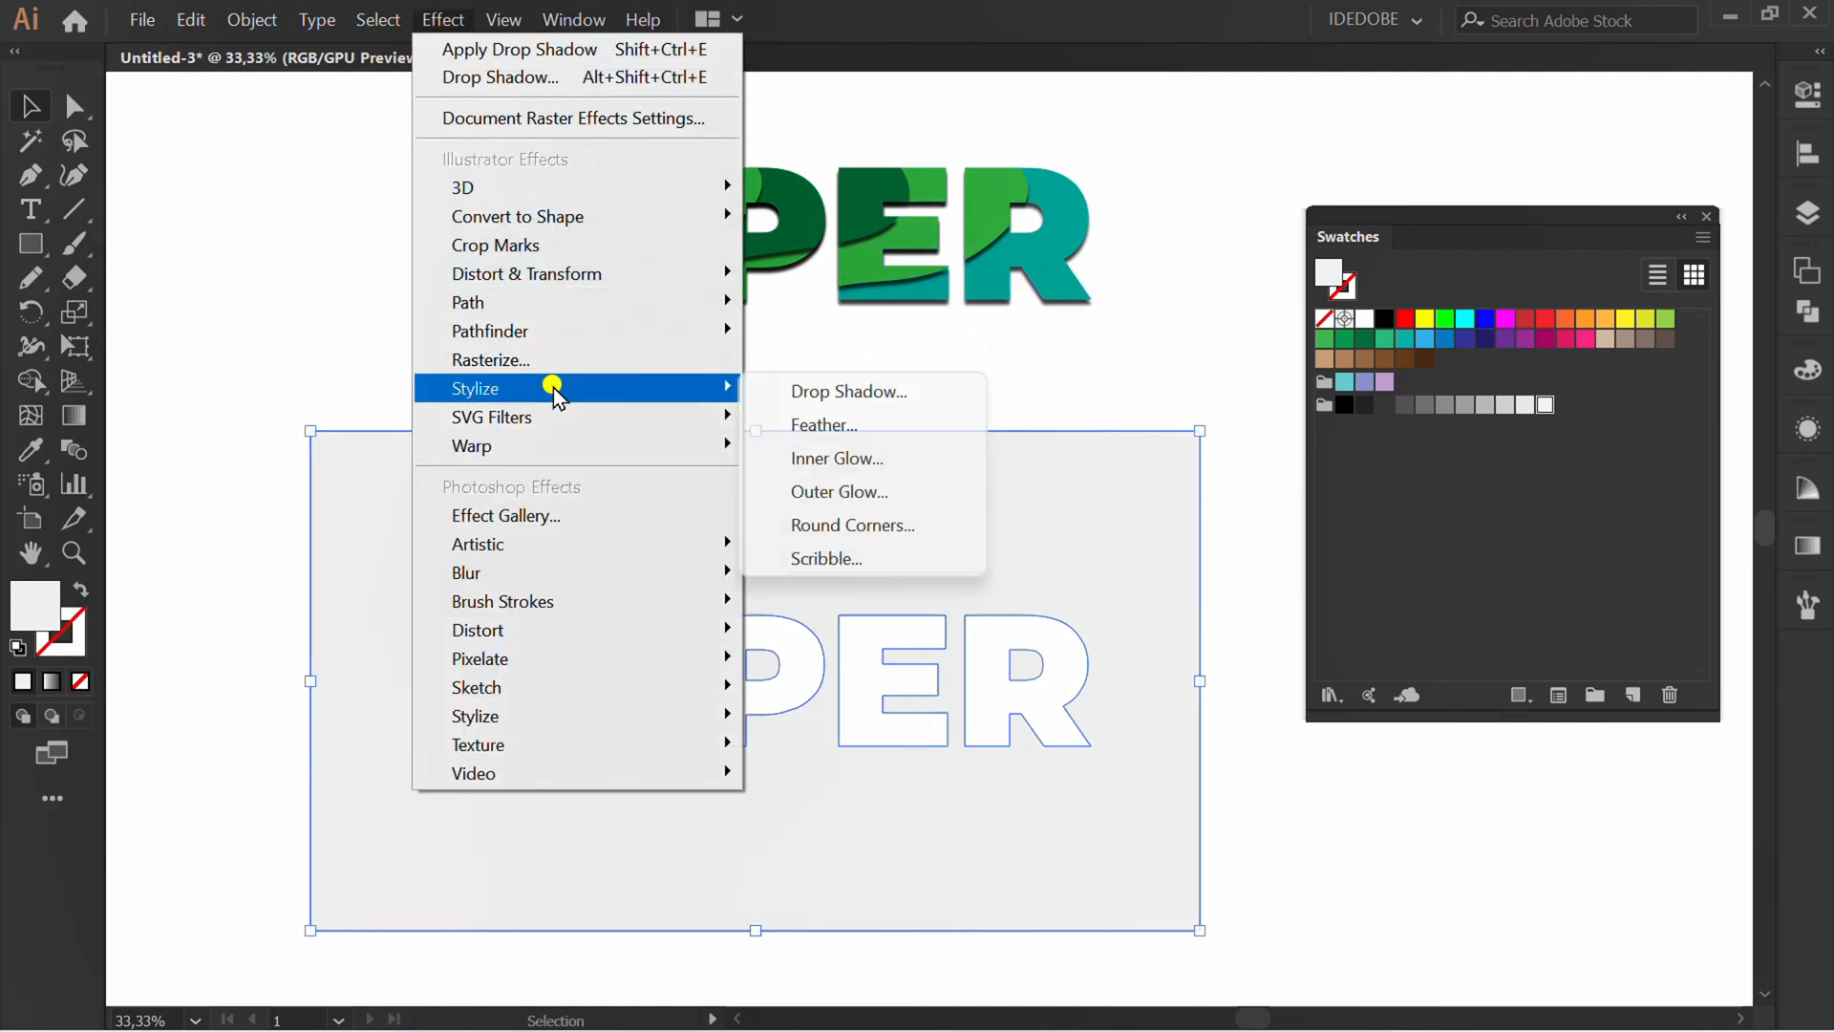
# Apply the same drop shadow settings to the grey rectangle with the white PAPER cut-out.
pyautogui.click(849, 391)
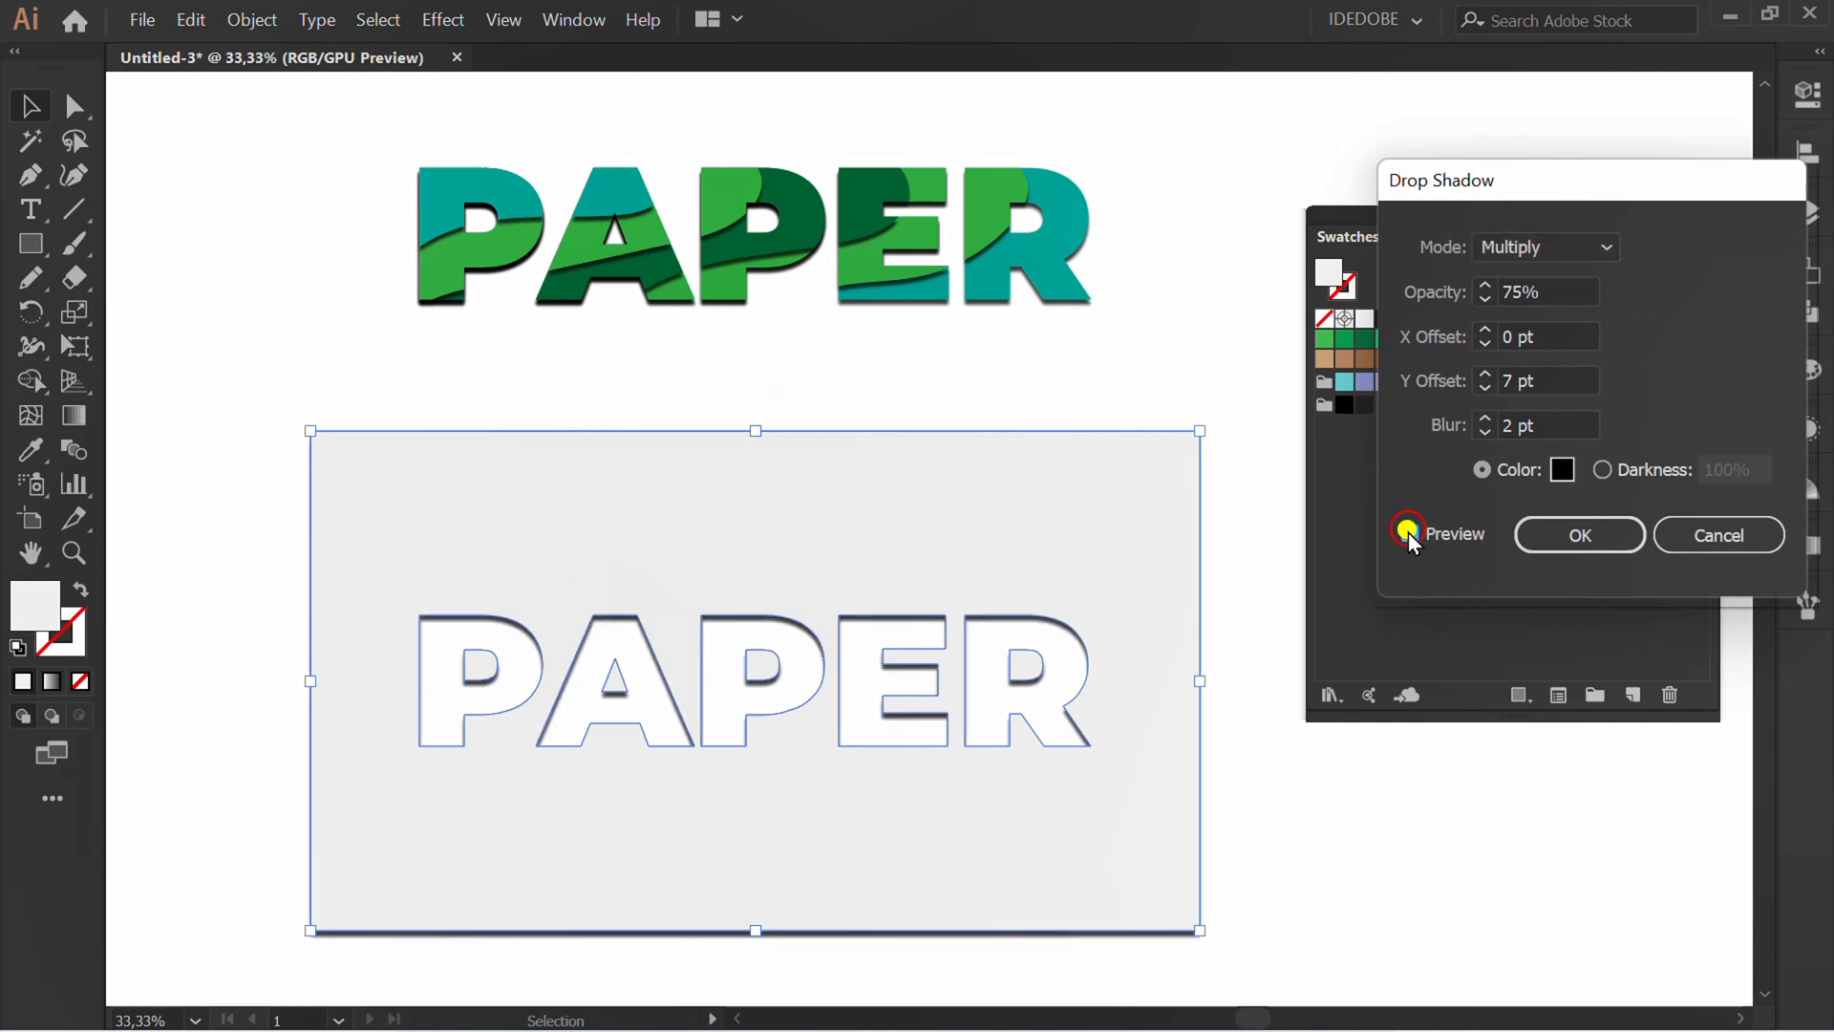
pyautogui.click(1578, 535)
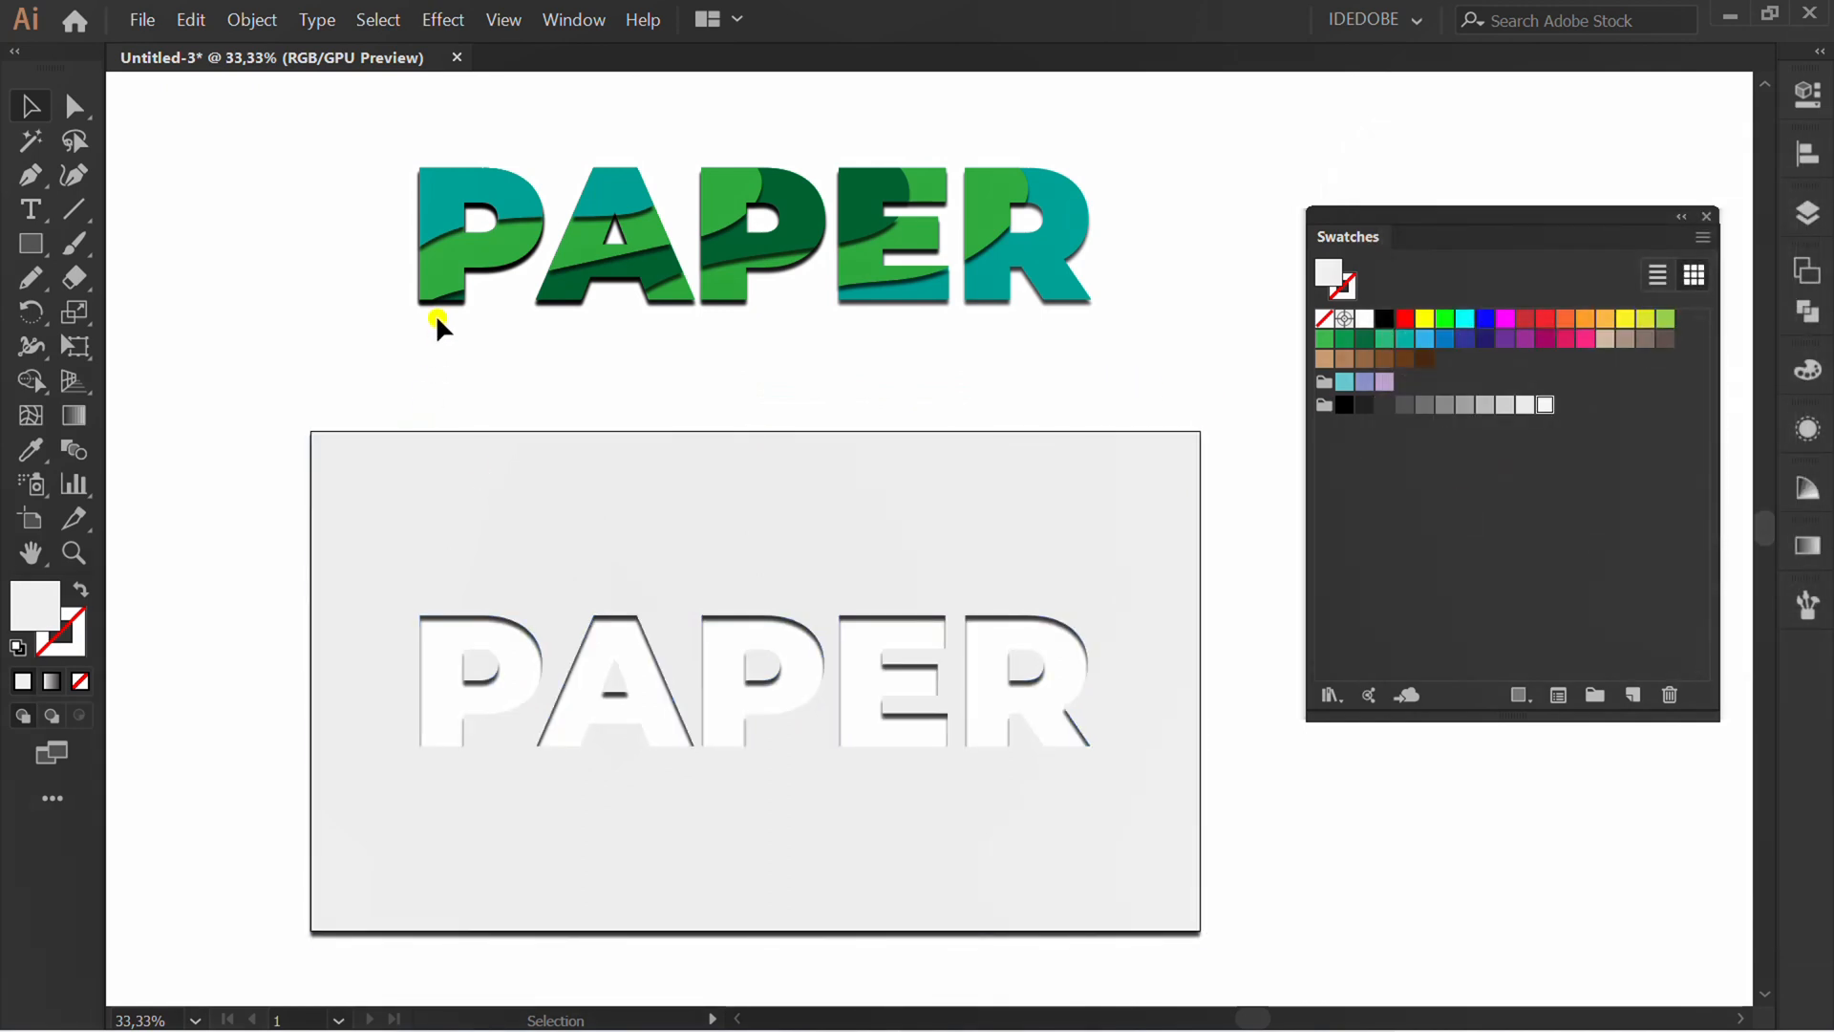
pyautogui.rightClick(442, 324)
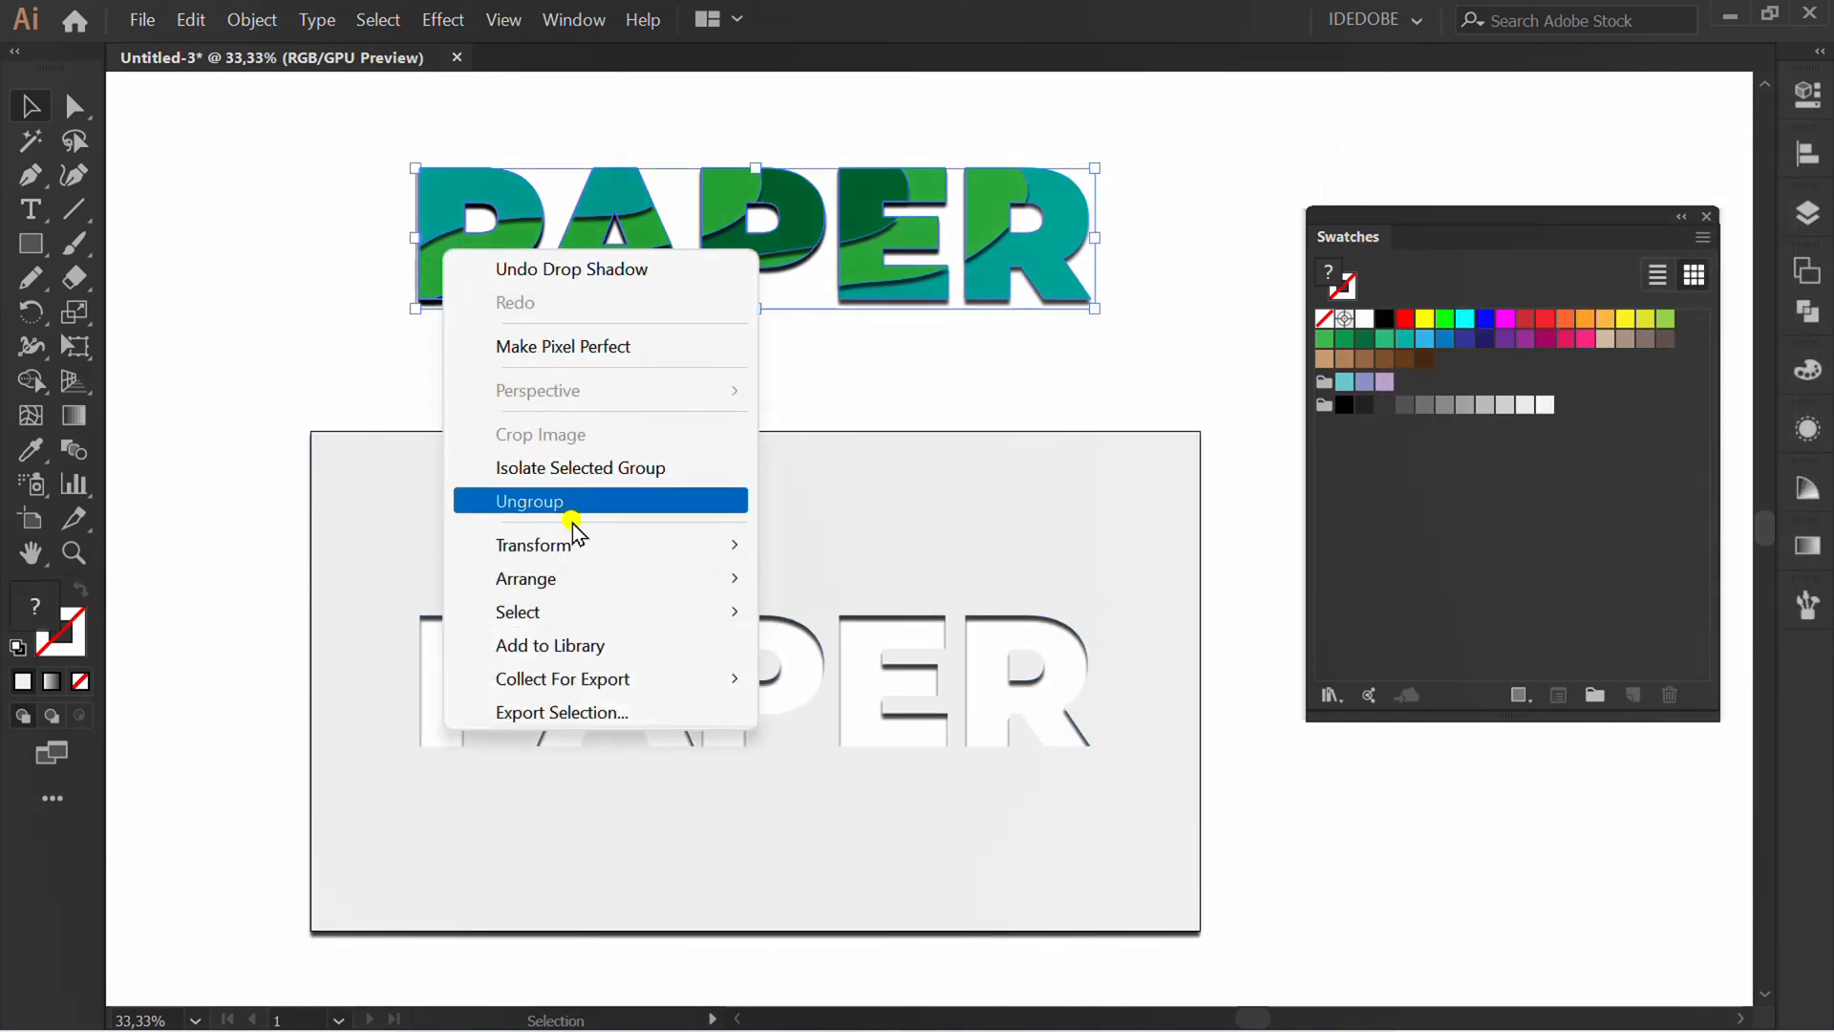